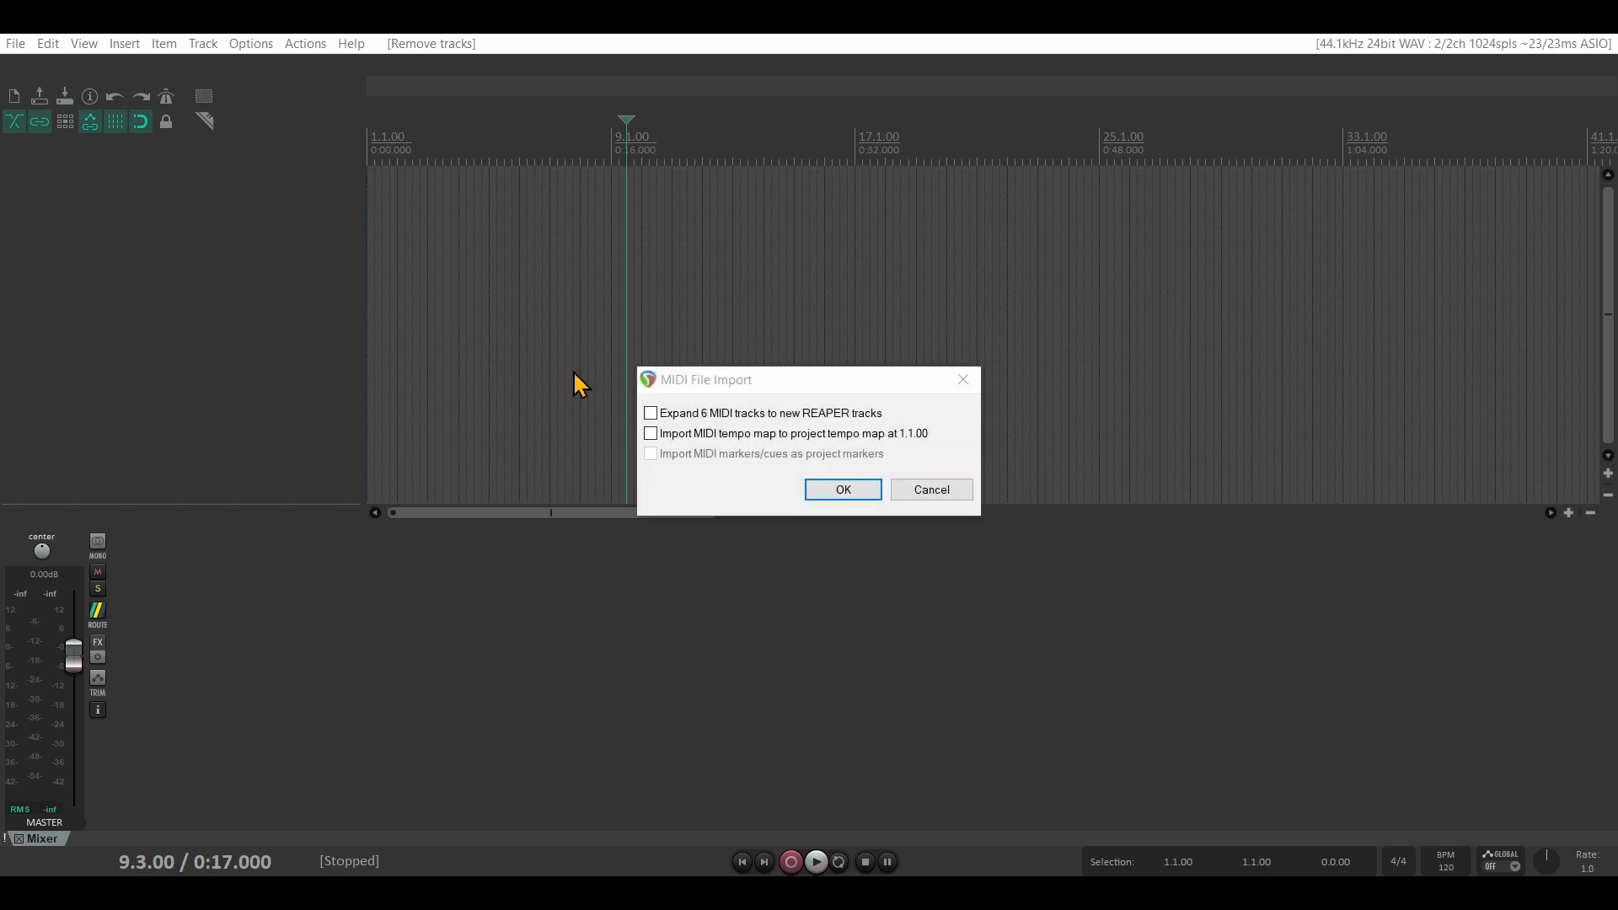
{"action": "mouse_move", "coordinate": [865, 384]}
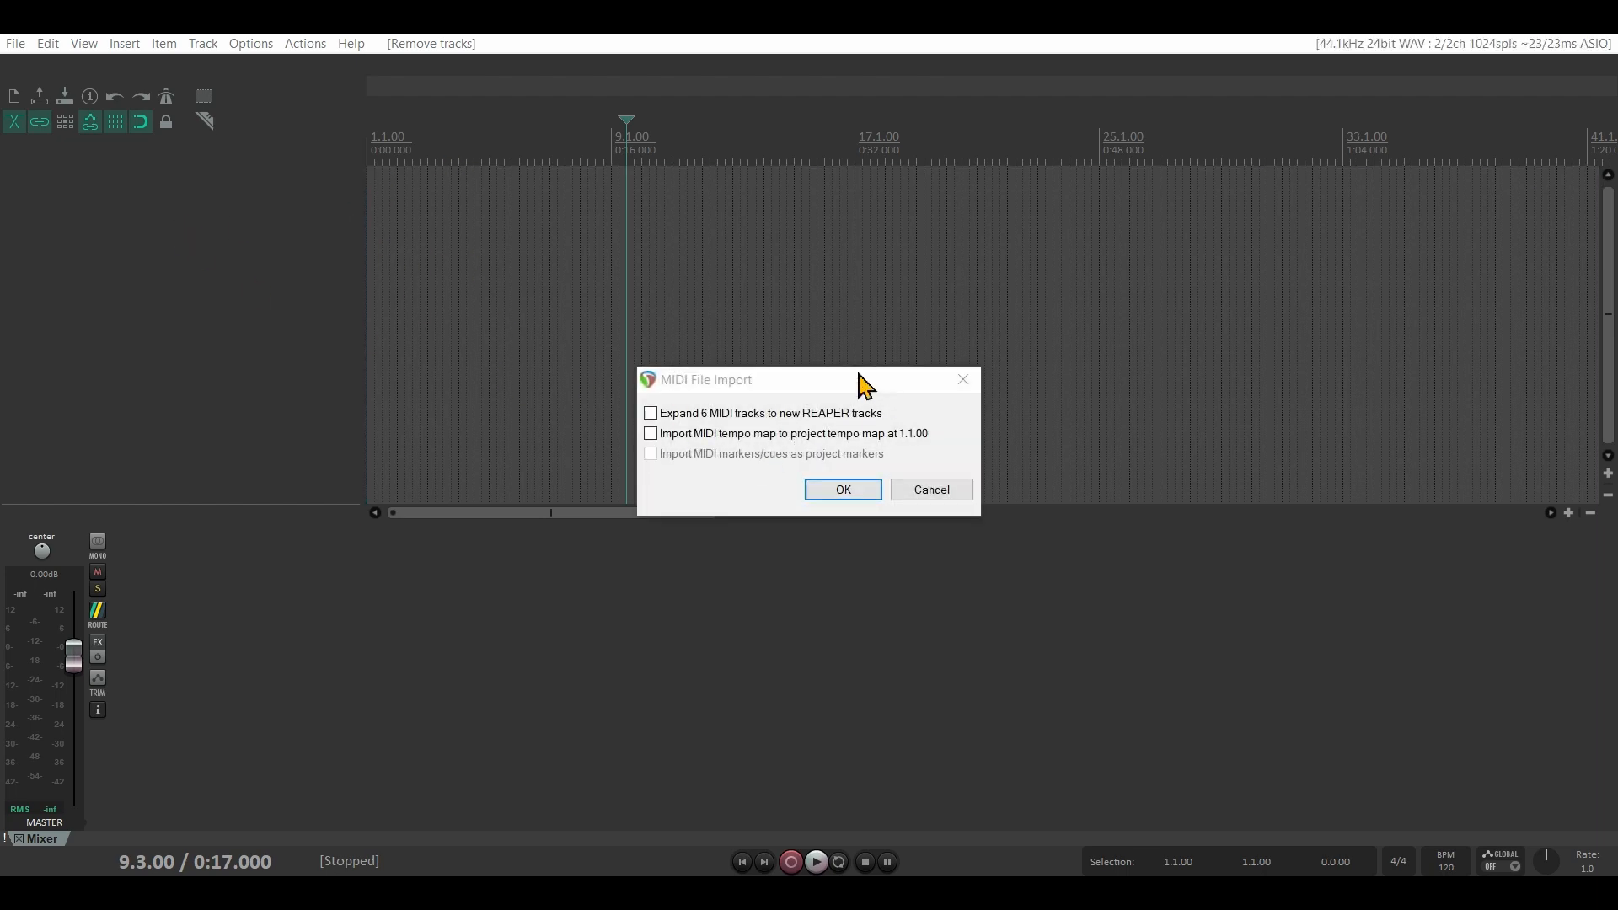
{"action": "mouse_move", "coordinate": [699, 432]}
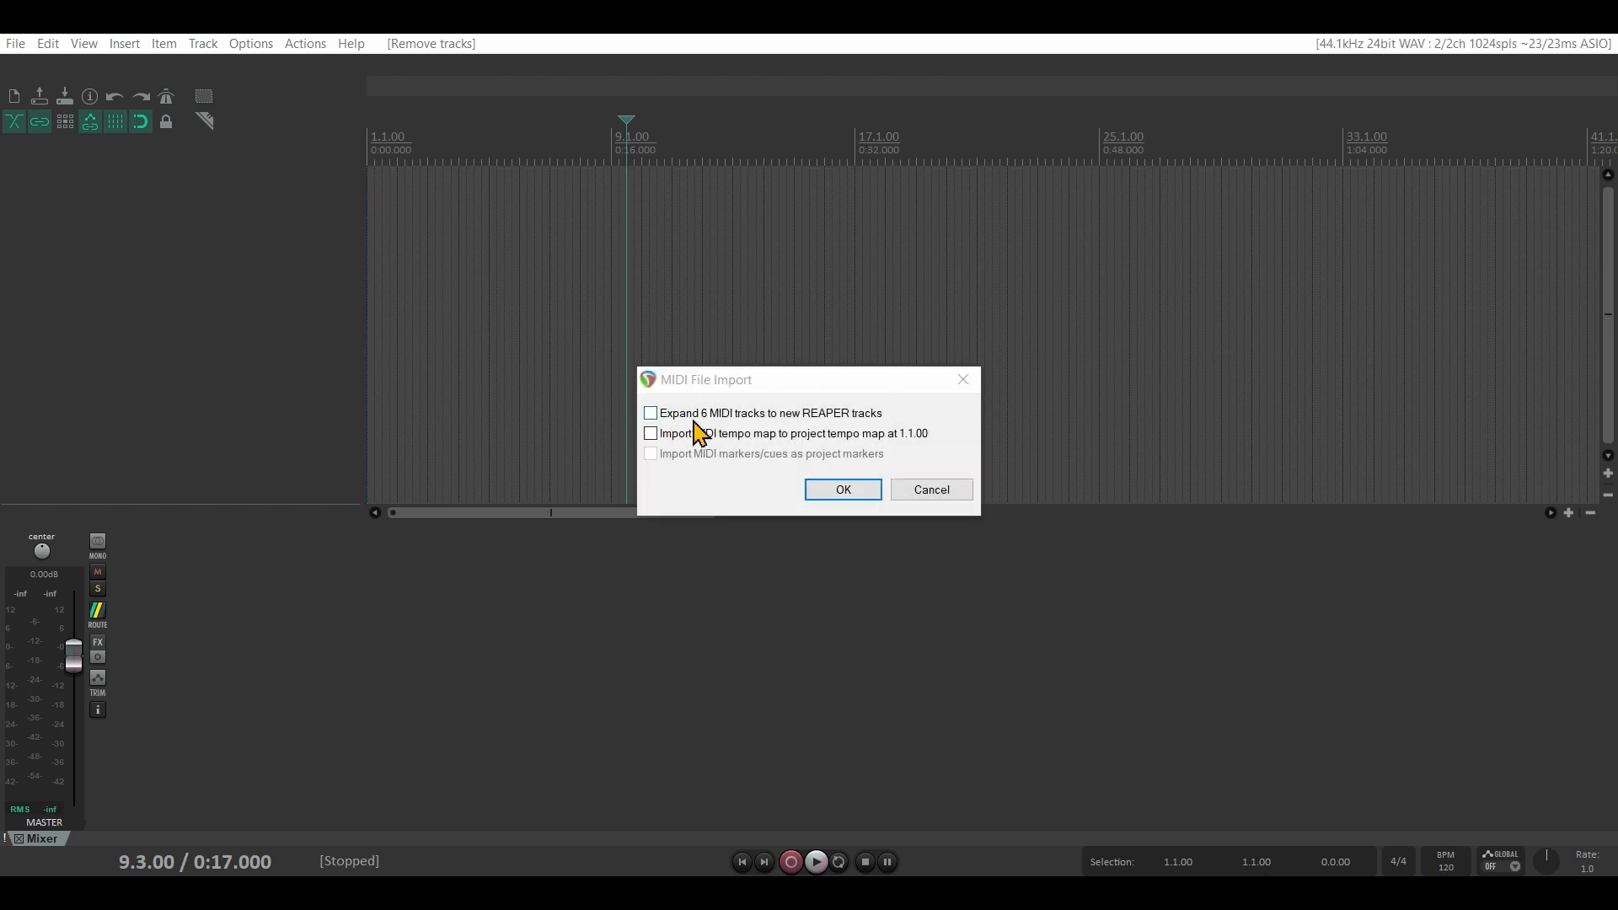
{"action": "mouse_move", "coordinate": [754, 433]}
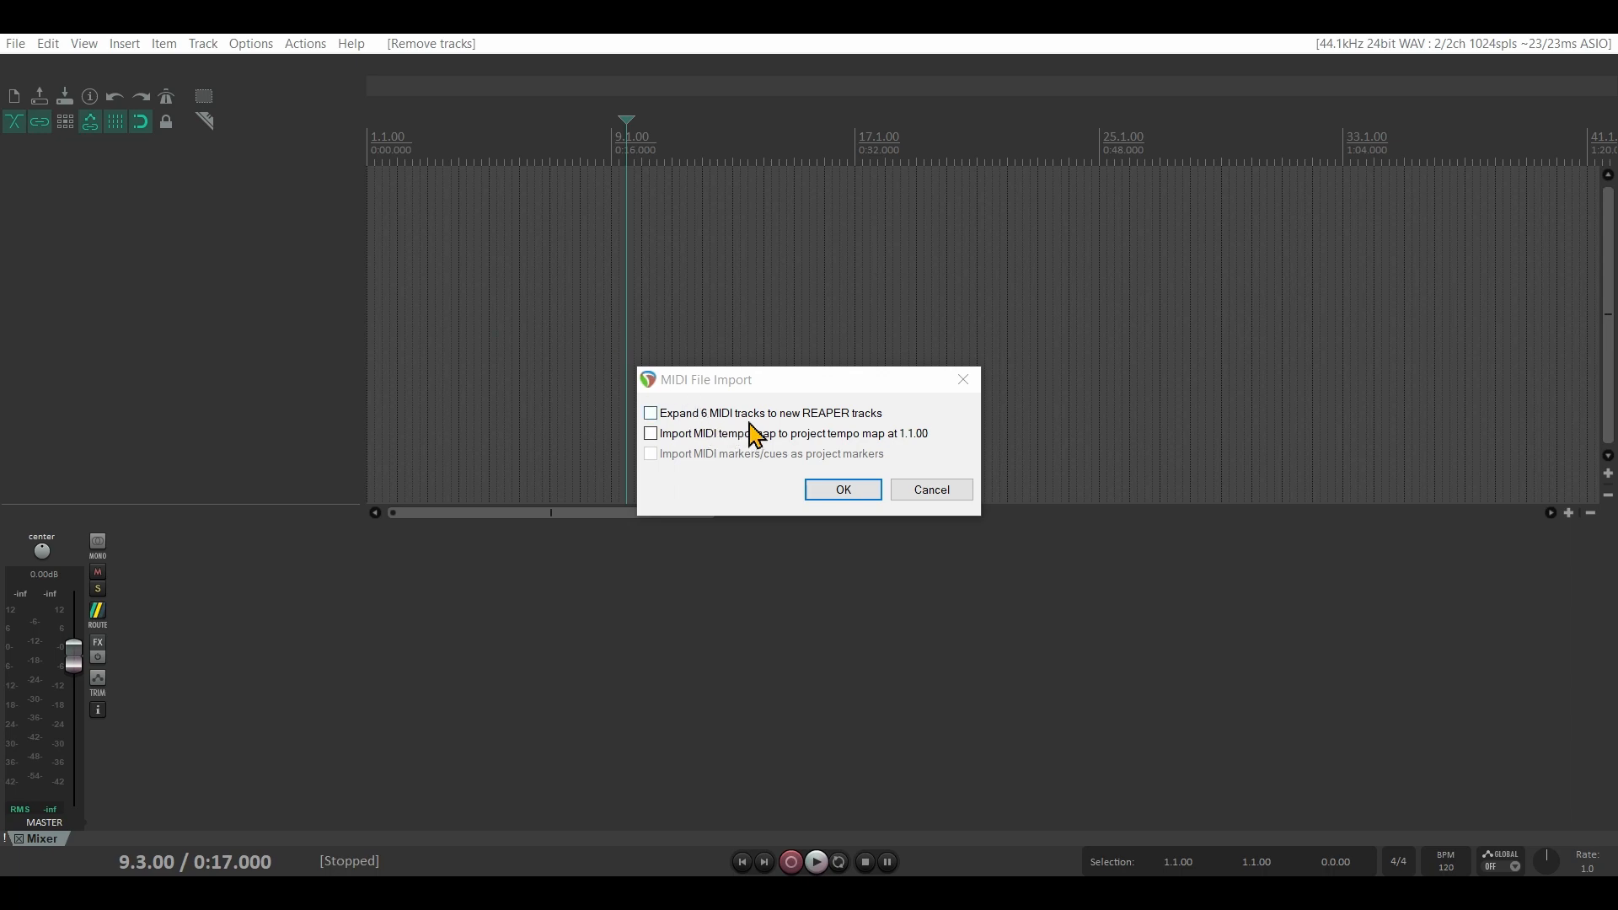
{"action": "mouse_move", "coordinate": [231, 243]}
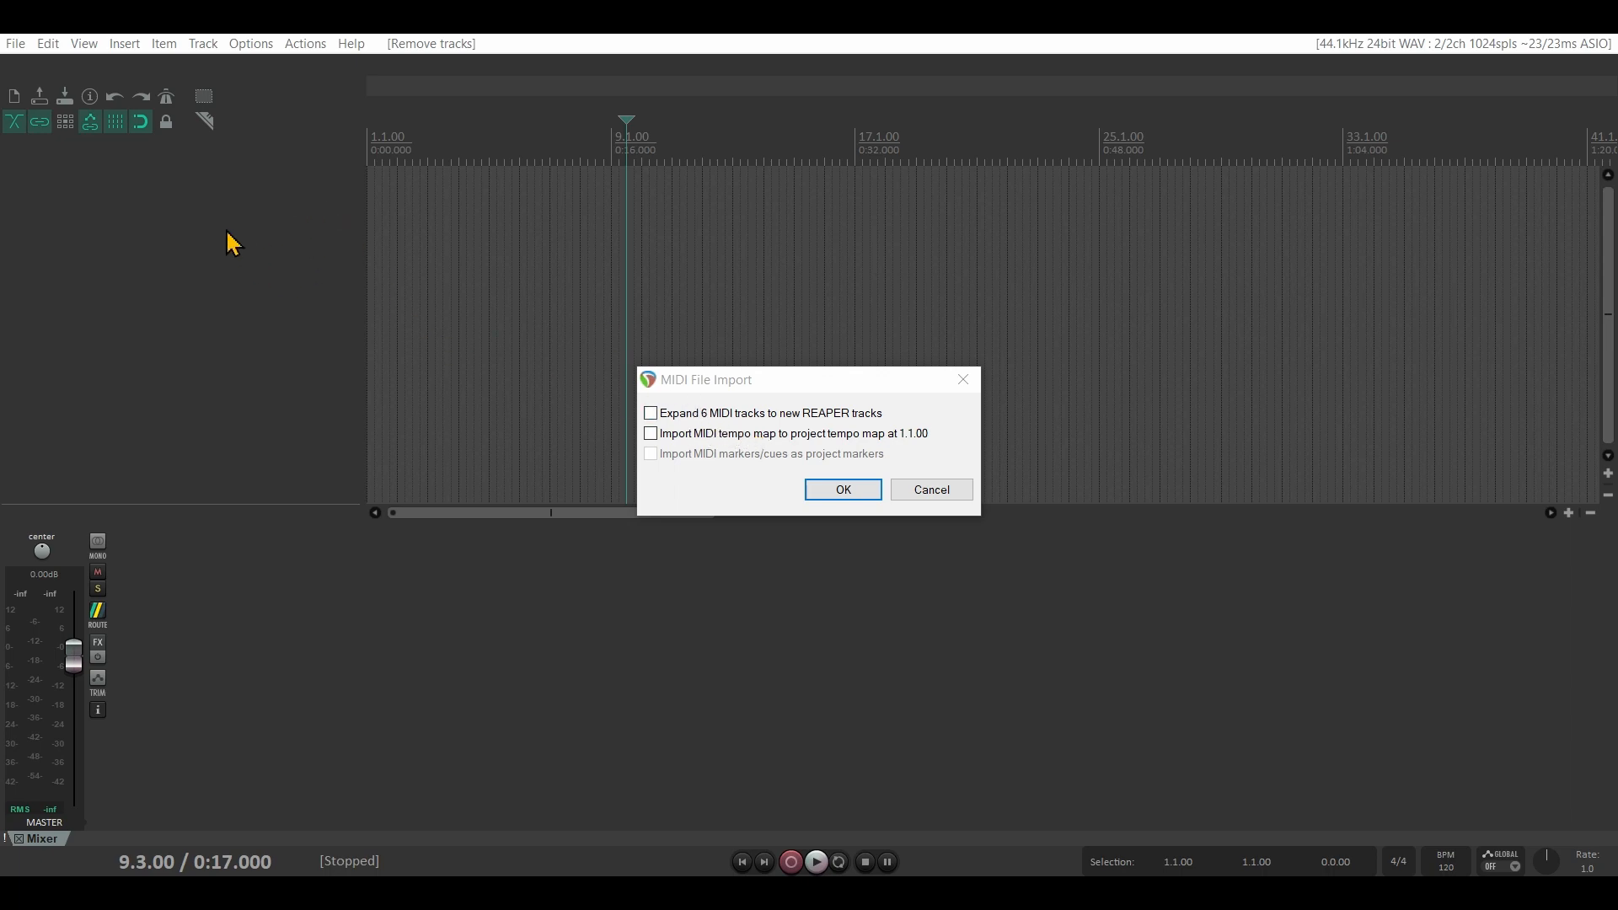
{"action": "mouse_move", "coordinate": [777, 518]}
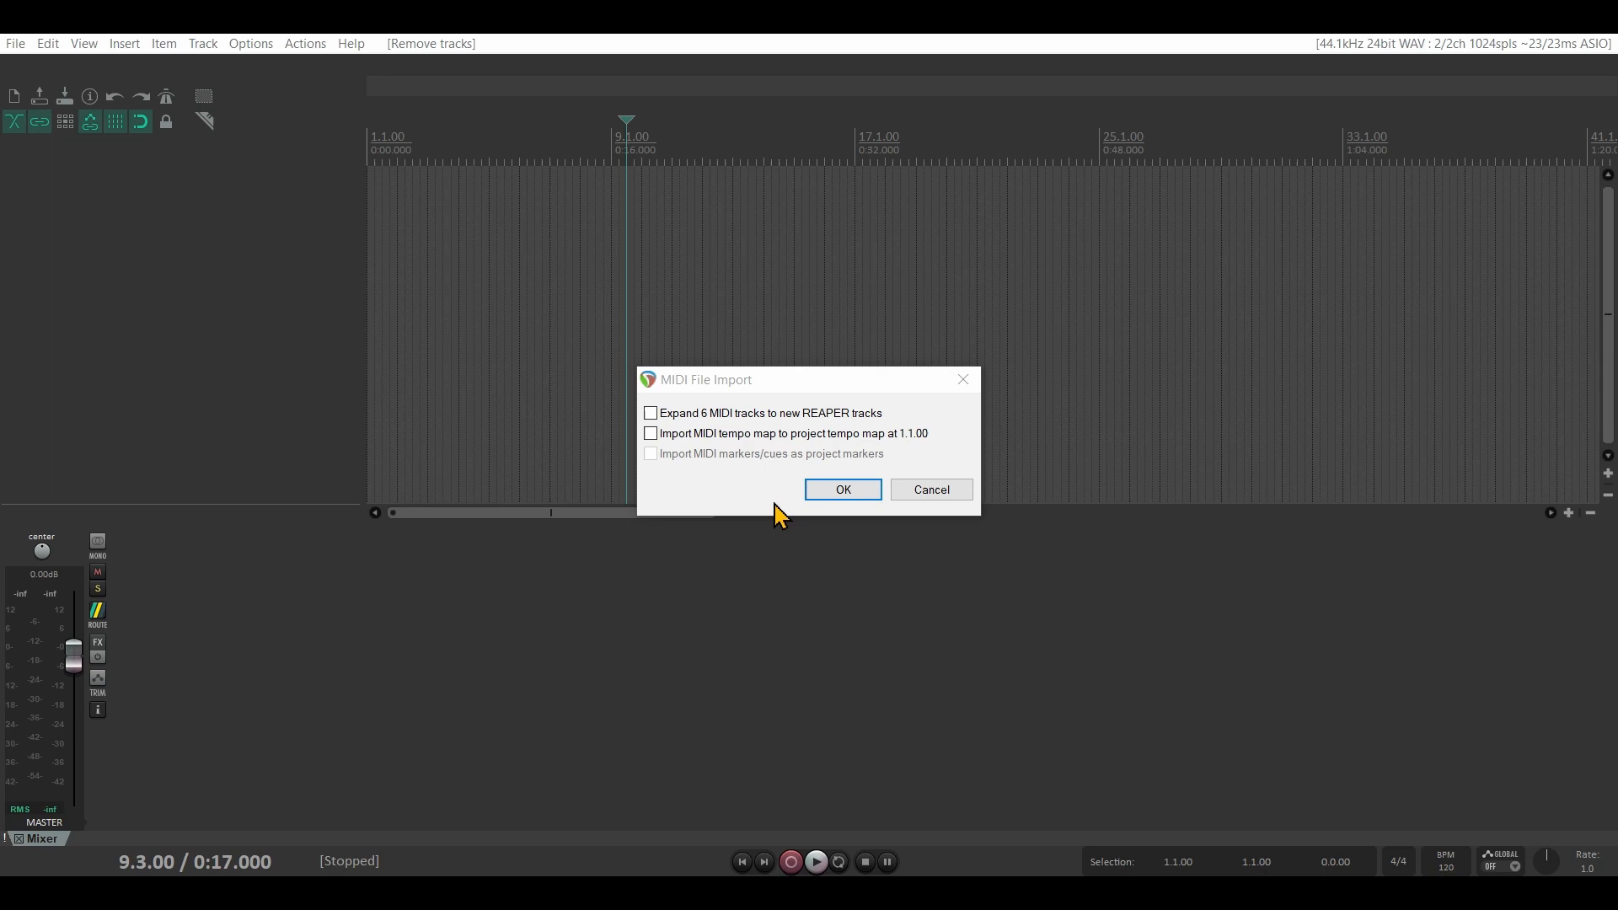
{"action": "mouse_move", "coordinate": [840, 488]}
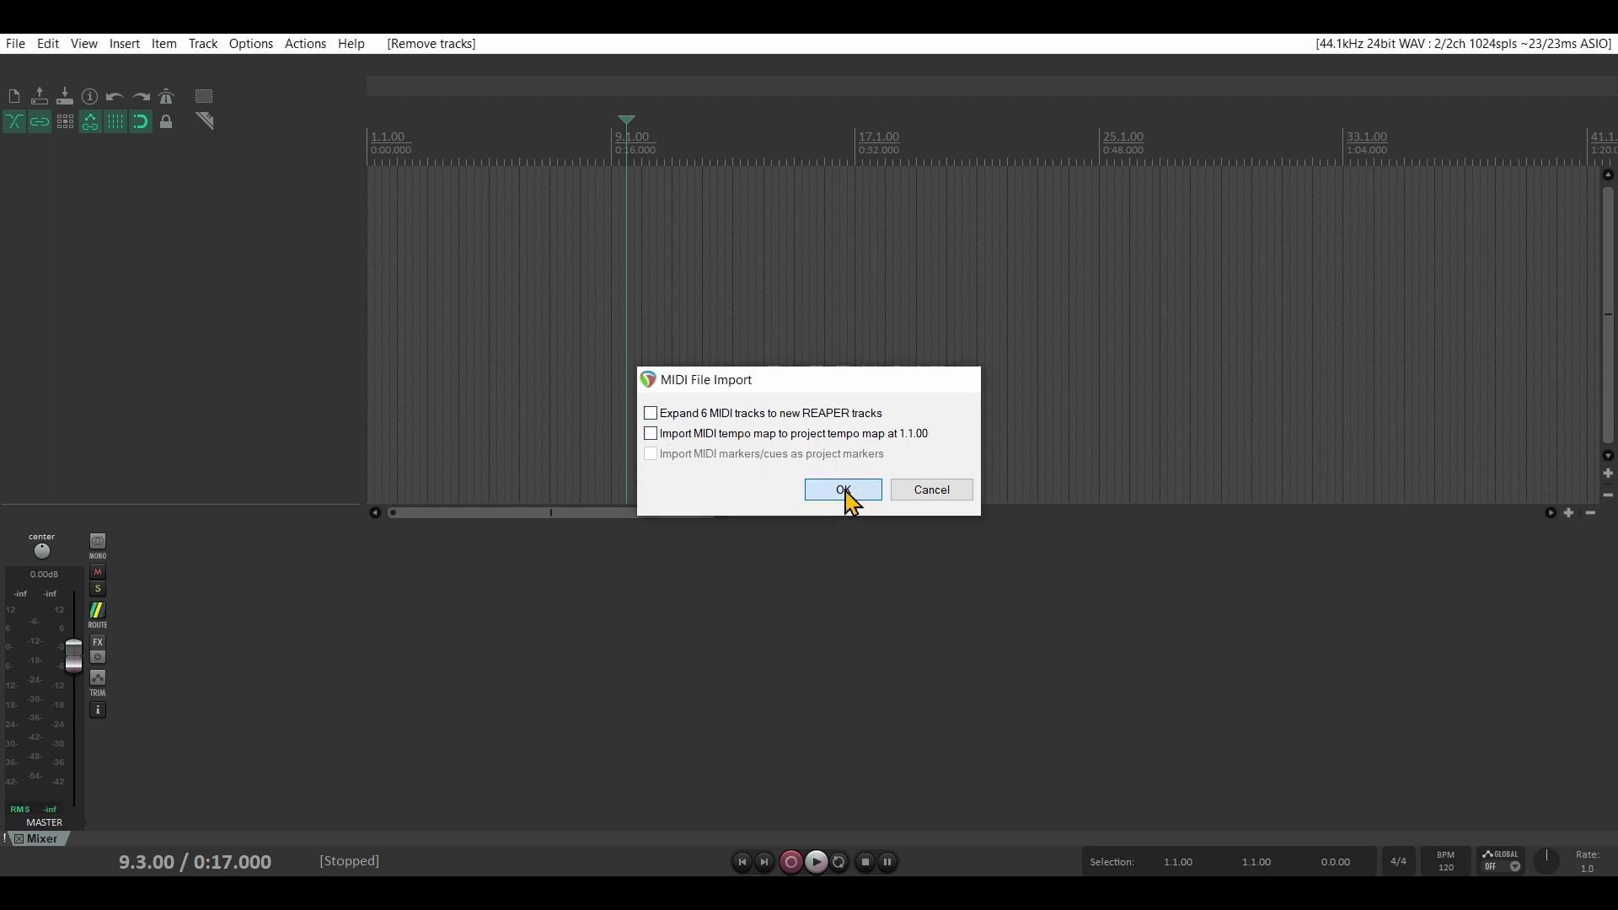
Accept the MIDI File Import options for Voice - Test.mid without splitting tracks
{"action": "left_click", "coordinate": [842, 489]}
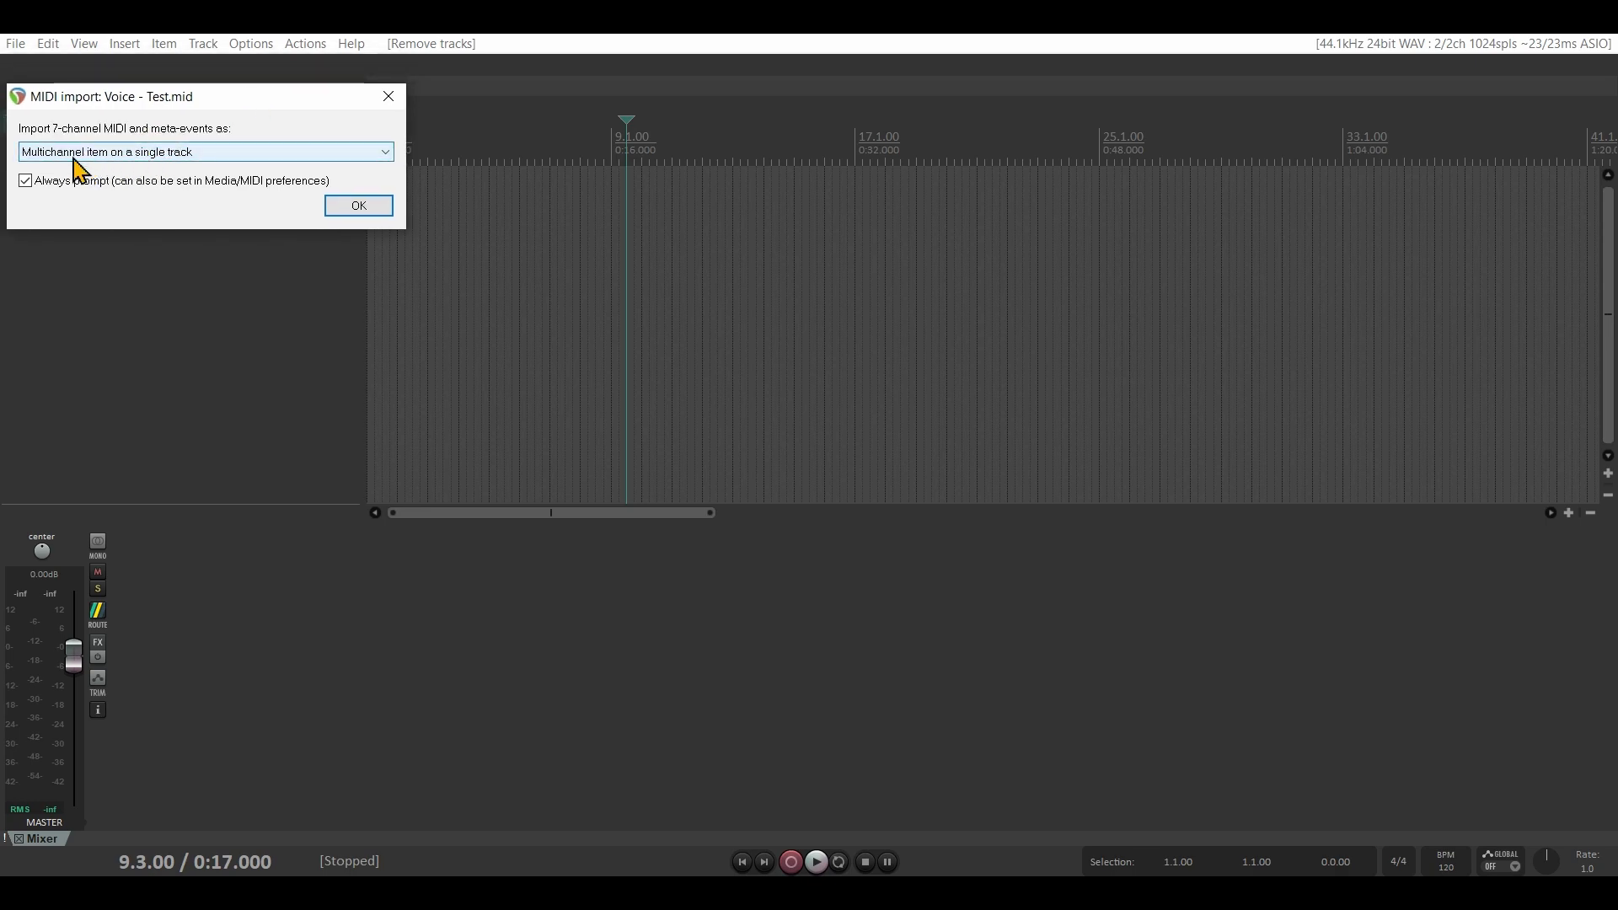
{"action": "mouse_move", "coordinate": [41, 172]}
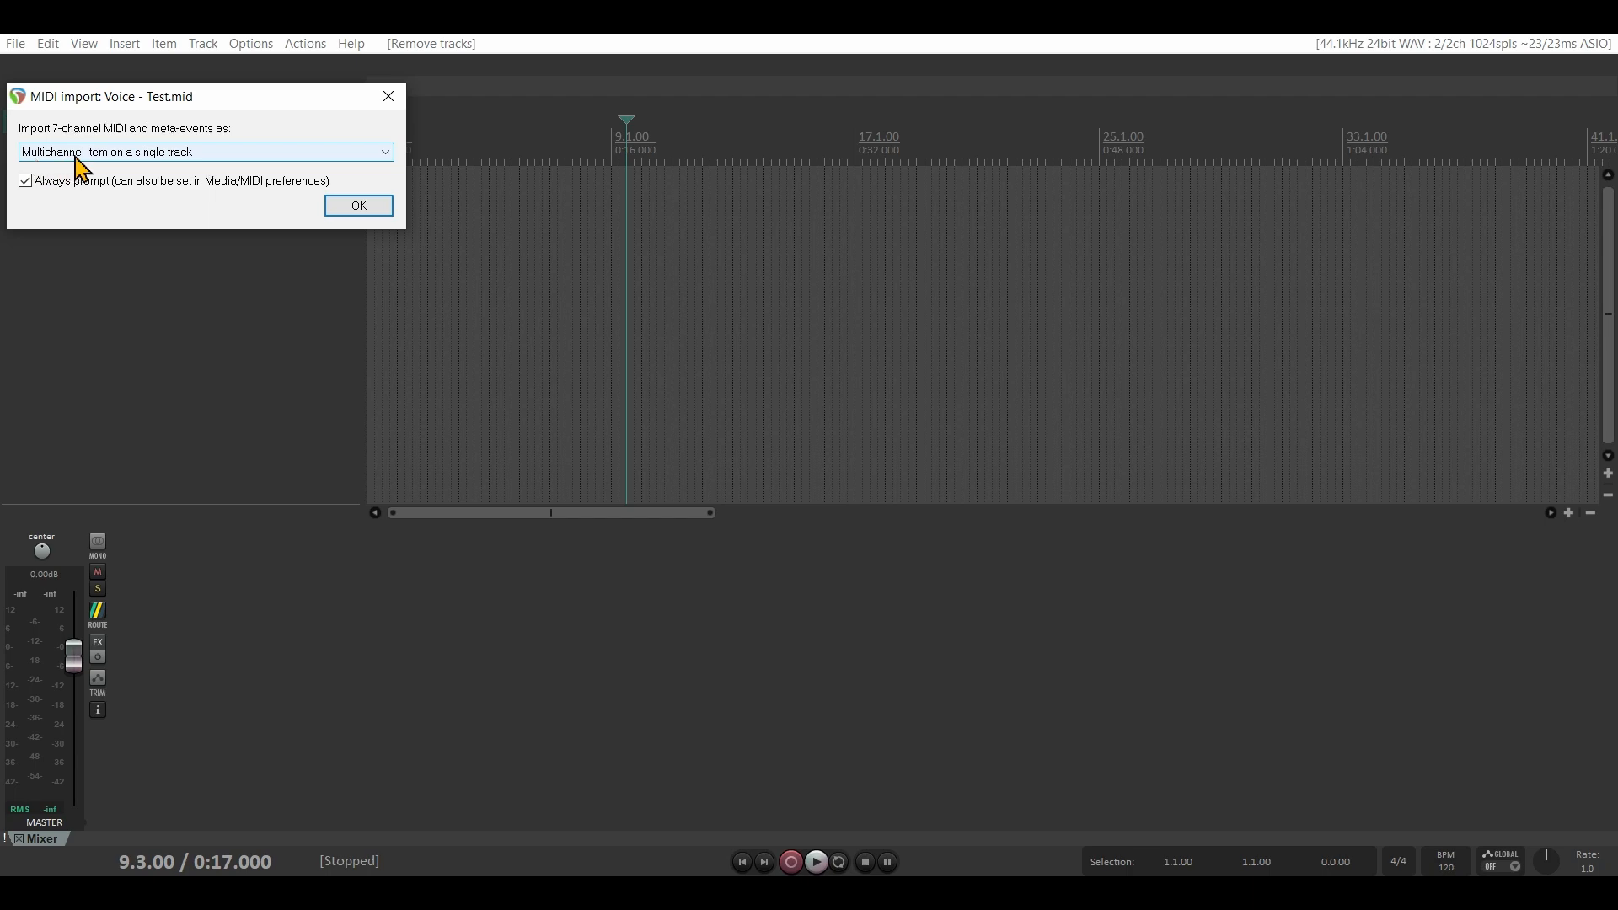
{"action": "mouse_move", "coordinate": [185, 165]}
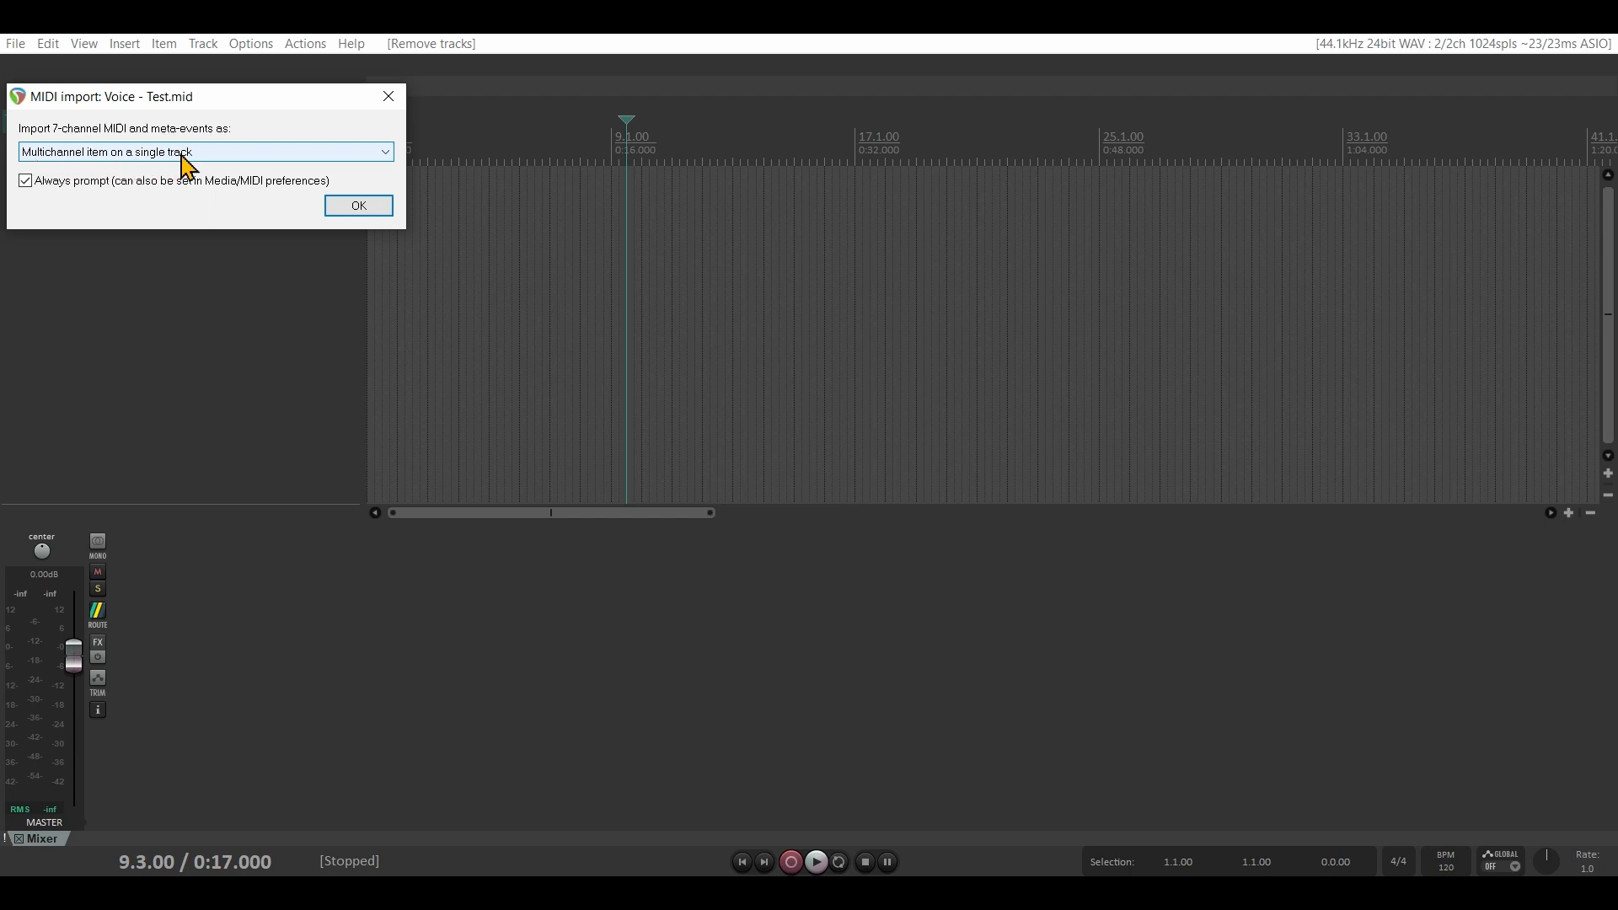
{"action": "mouse_move", "coordinate": [169, 162]}
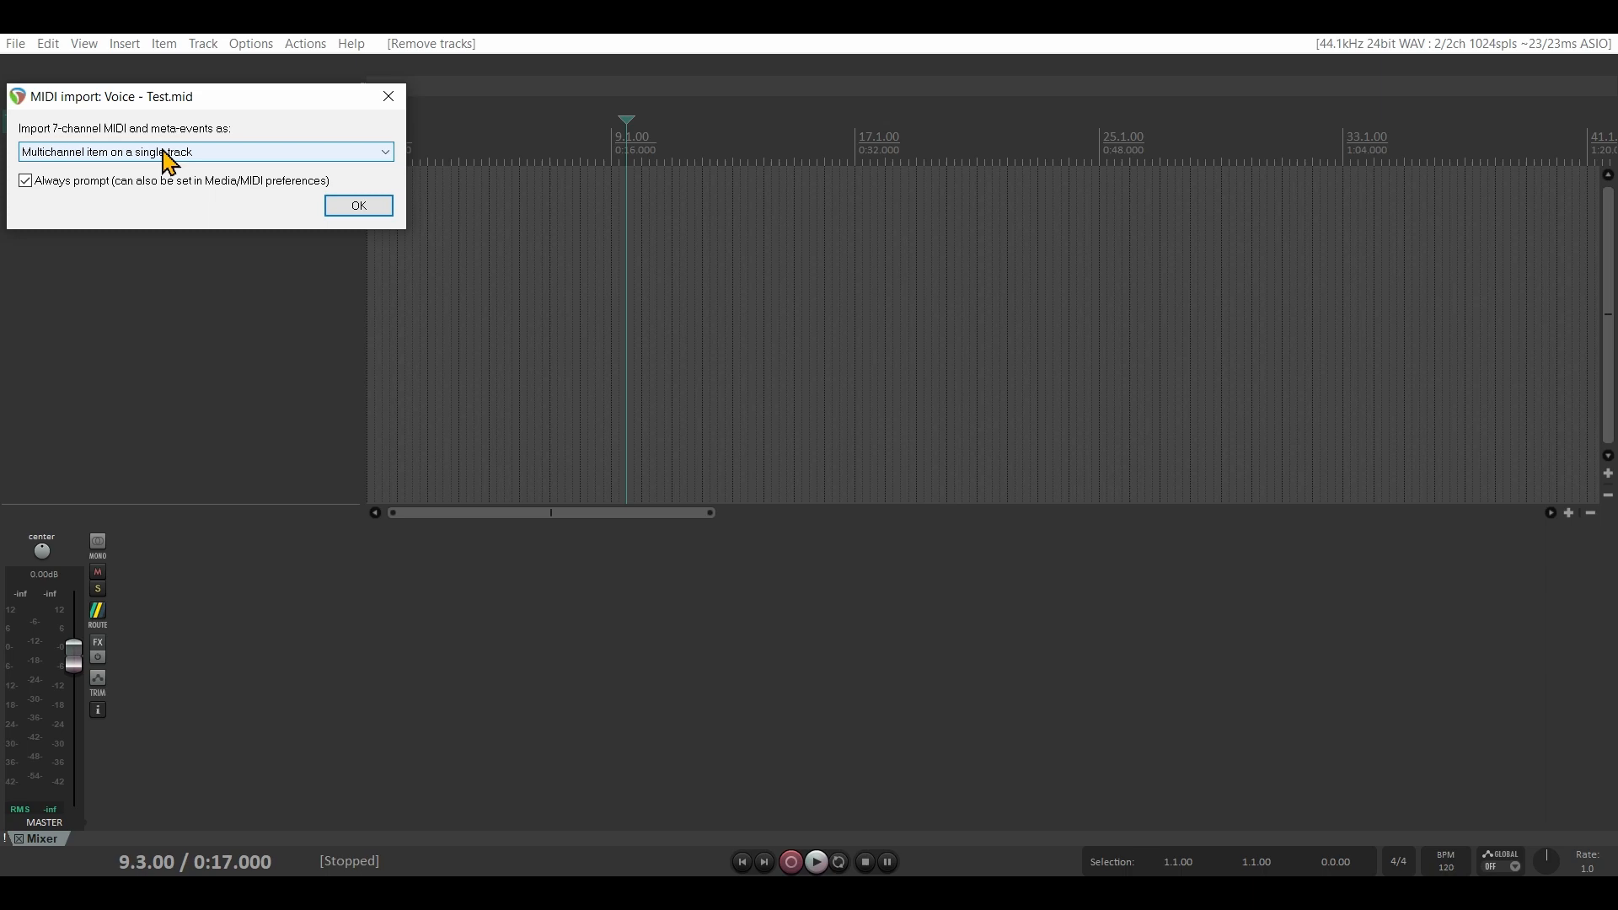
Import Voice - Test.mid as one multichannel item on a new Voice track and audition it from around bar 8
{"action": "left_click", "coordinate": [358, 206]}
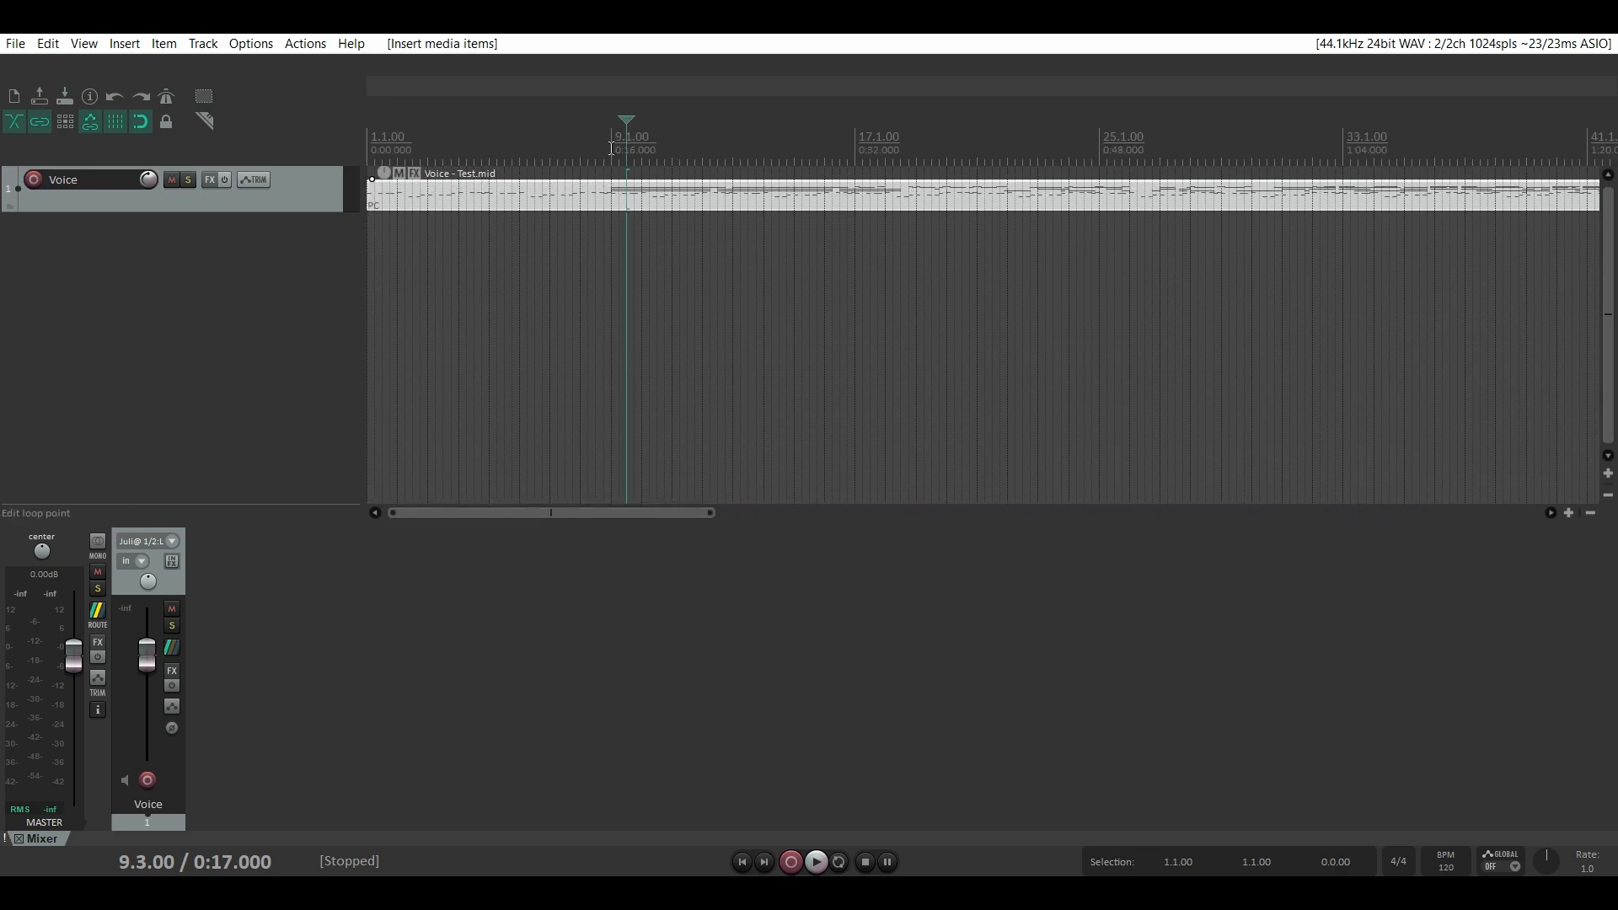
{"action": "double_click", "coordinate": [595, 218]}
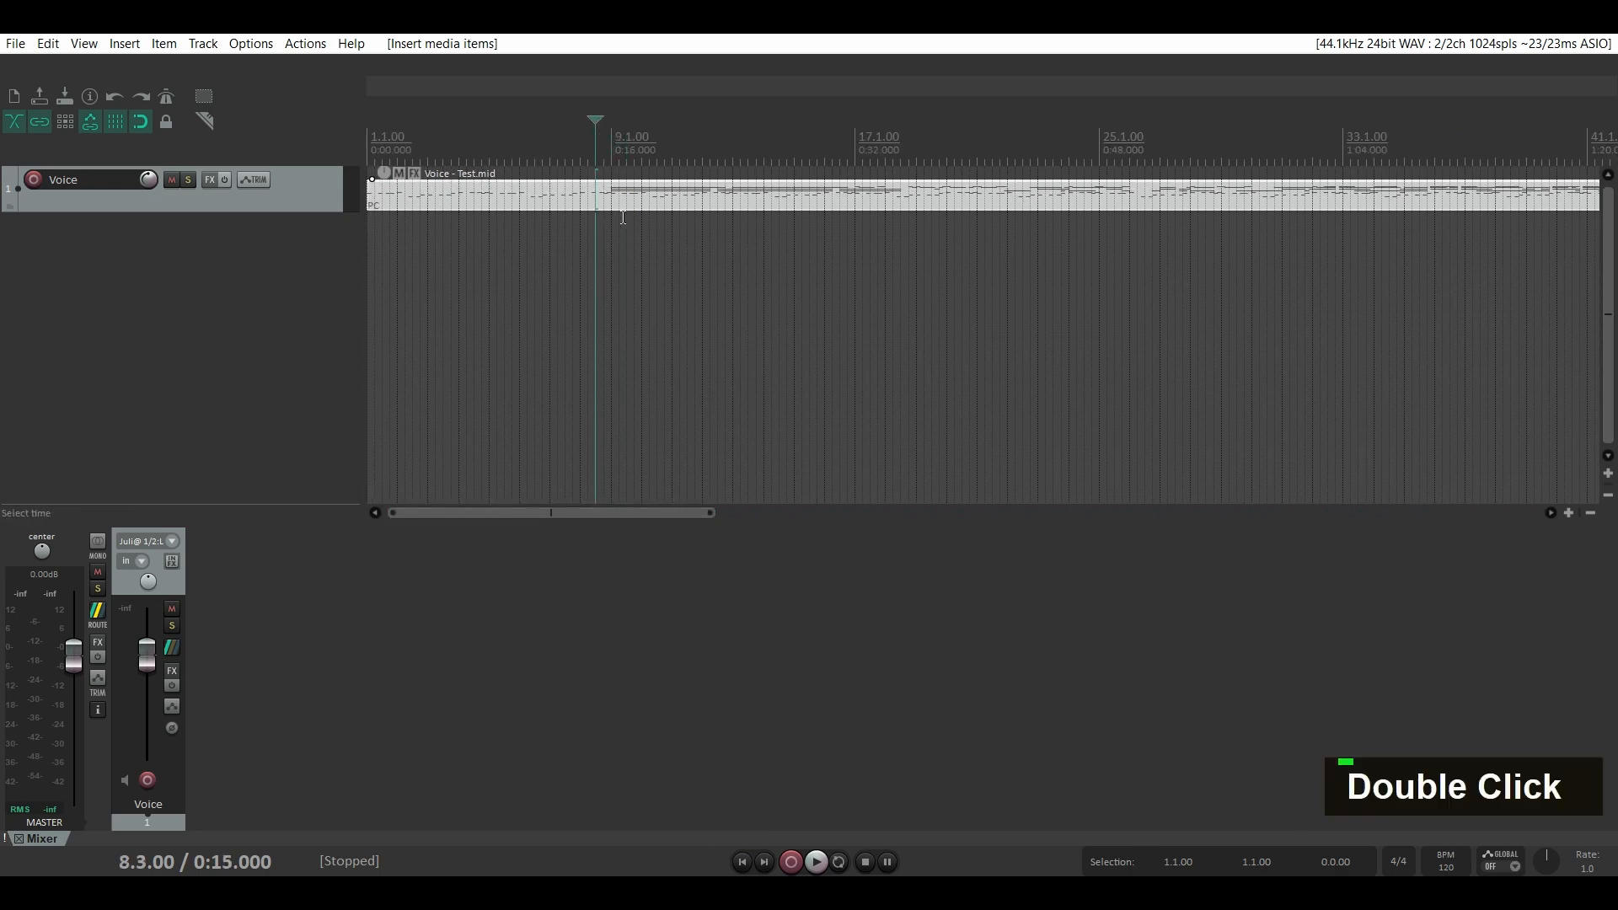
{"action": "key", "text": "space"}
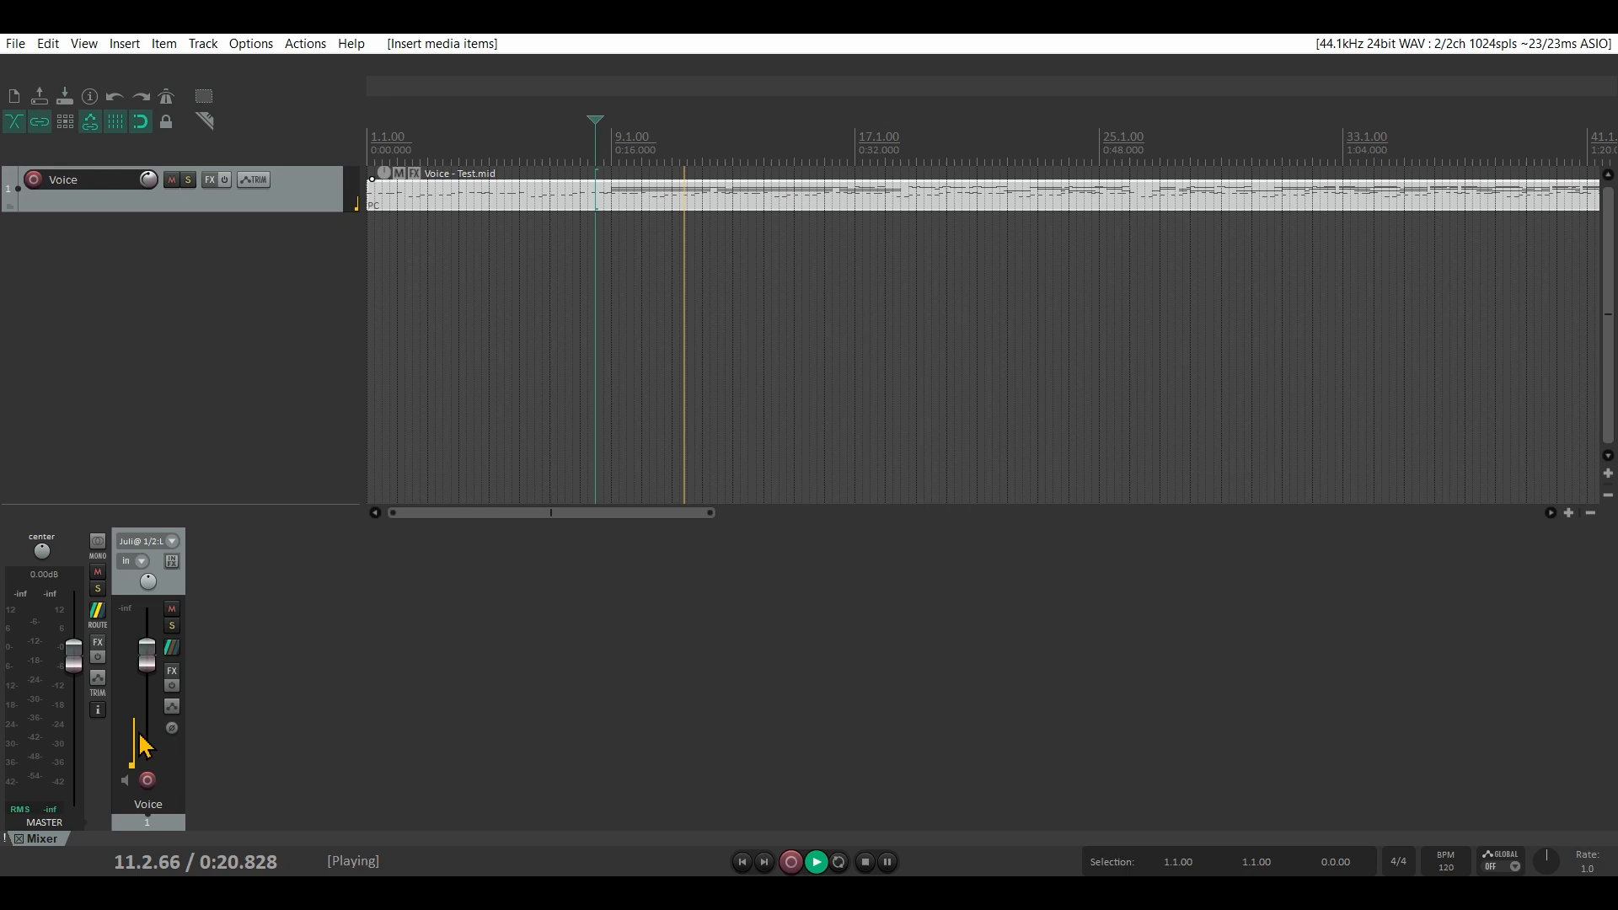
{"action": "key", "text": "space"}
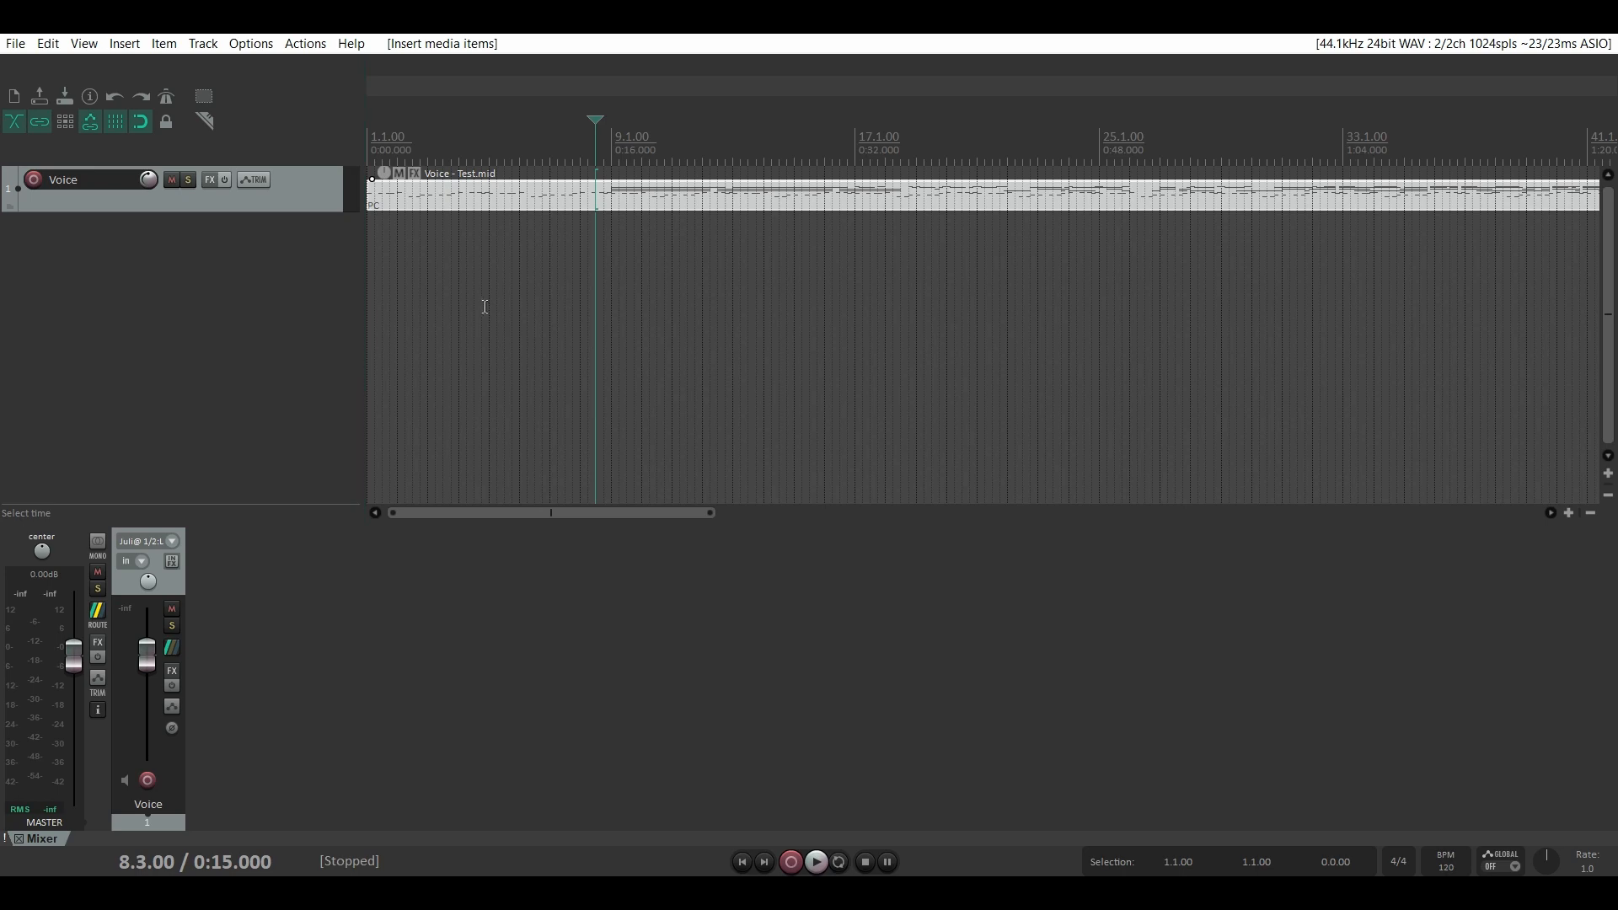
{"action": "mouse_move", "coordinate": [672, 221]}
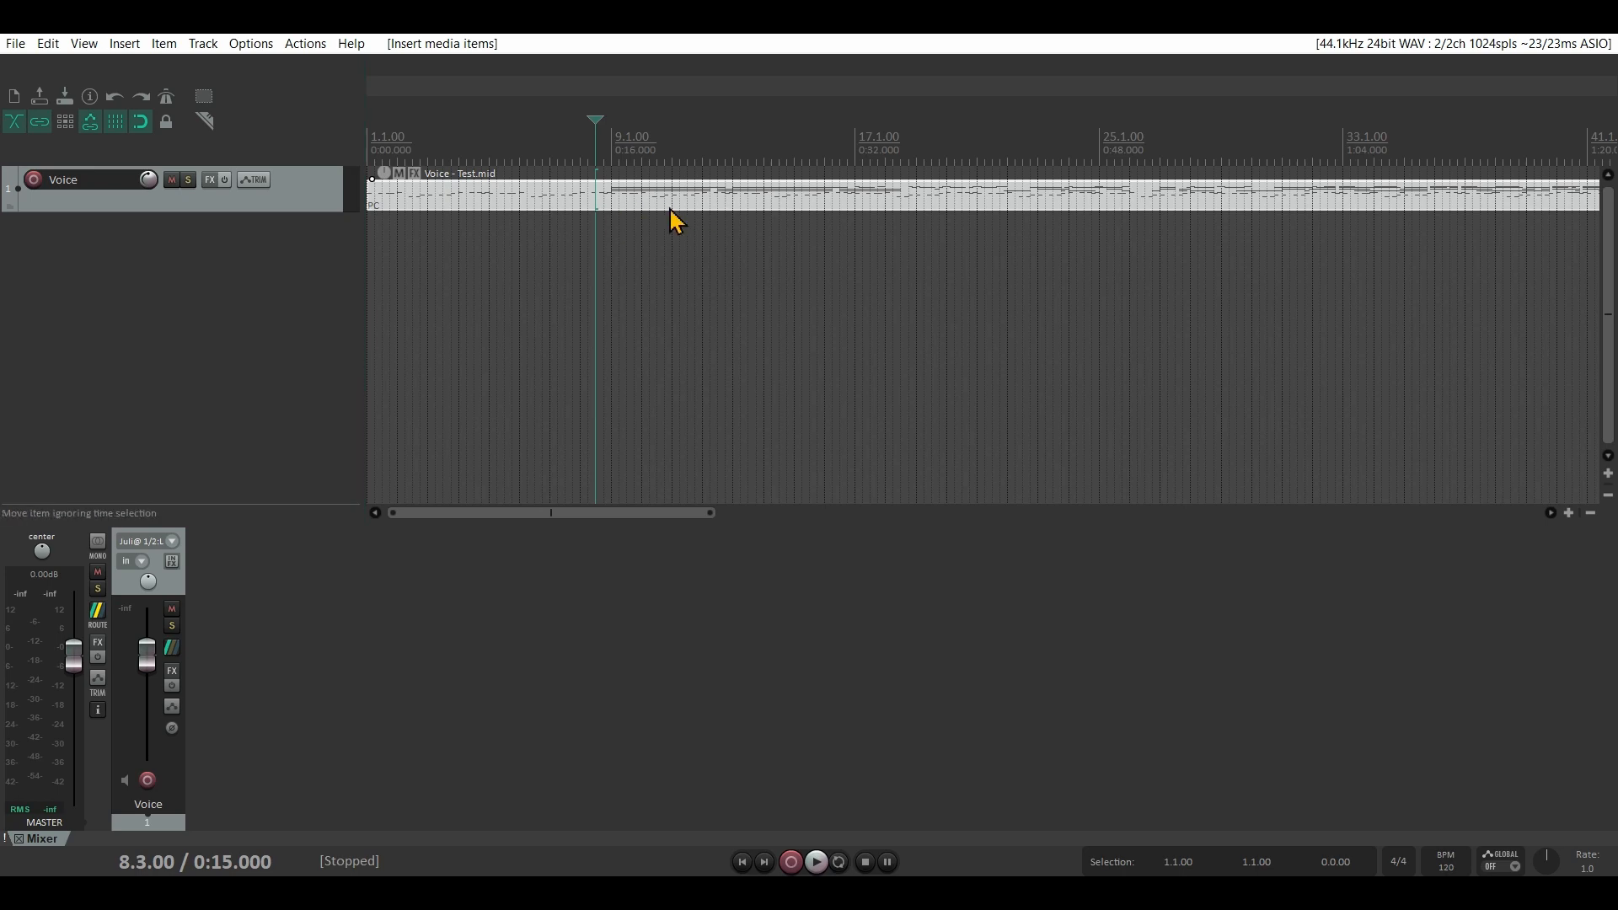
{"action": "mouse_move", "coordinate": [140, 281]}
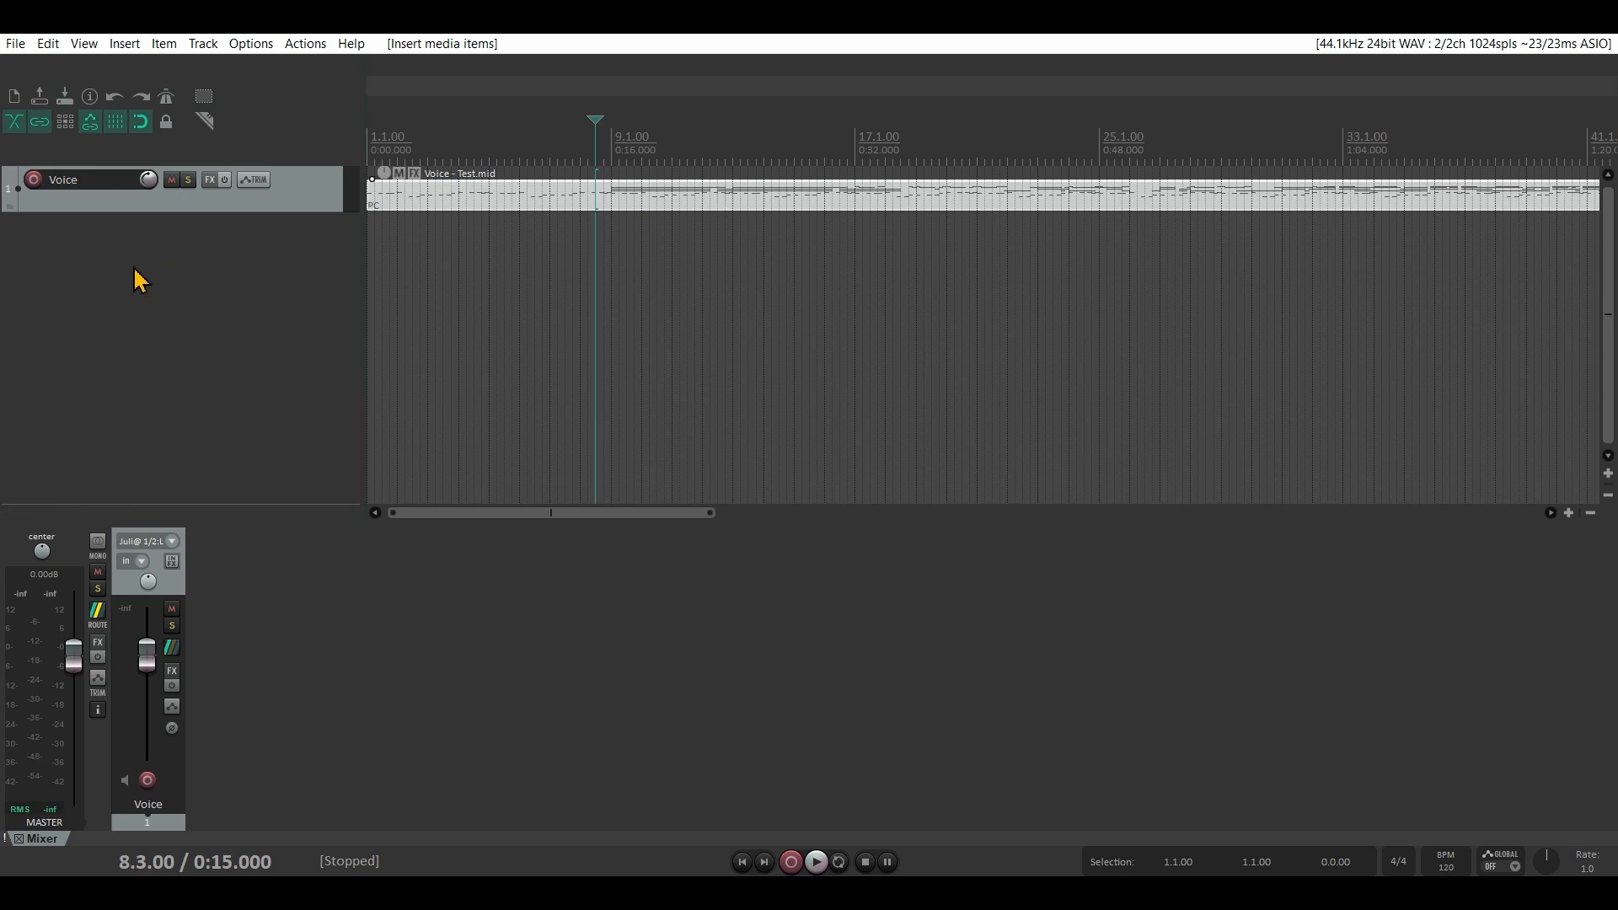
{"action": "mouse_move", "coordinate": [209, 181]}
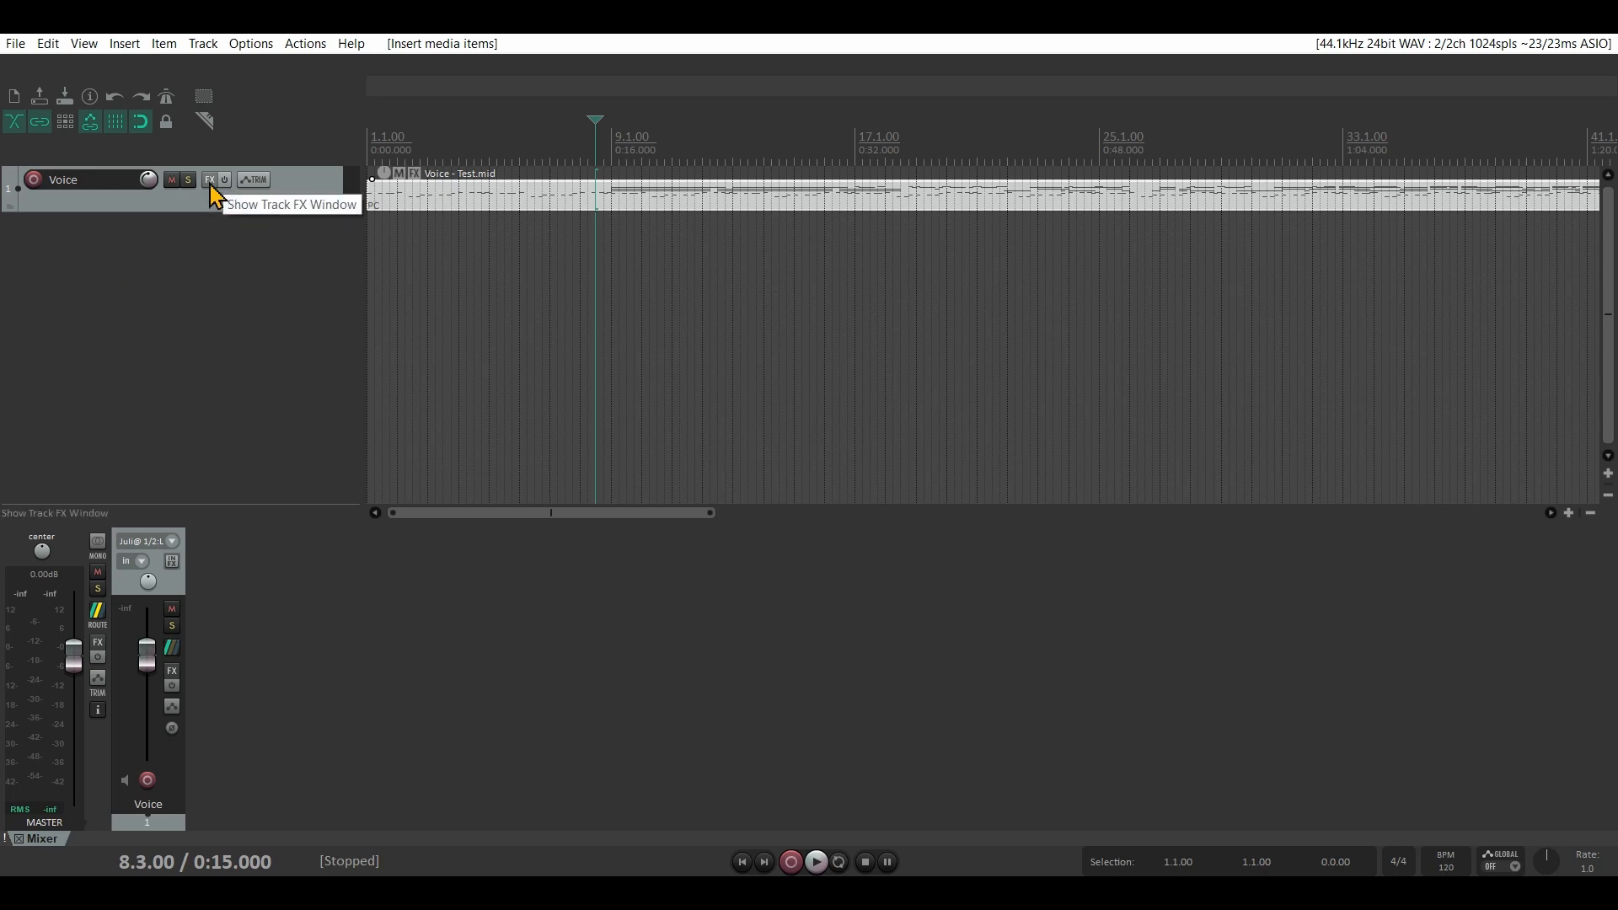
Add the VSTi DPiano-E (Dead Duck Software) instrument to the Voice track's FX chain
{"action": "left_click", "coordinate": [209, 180]}
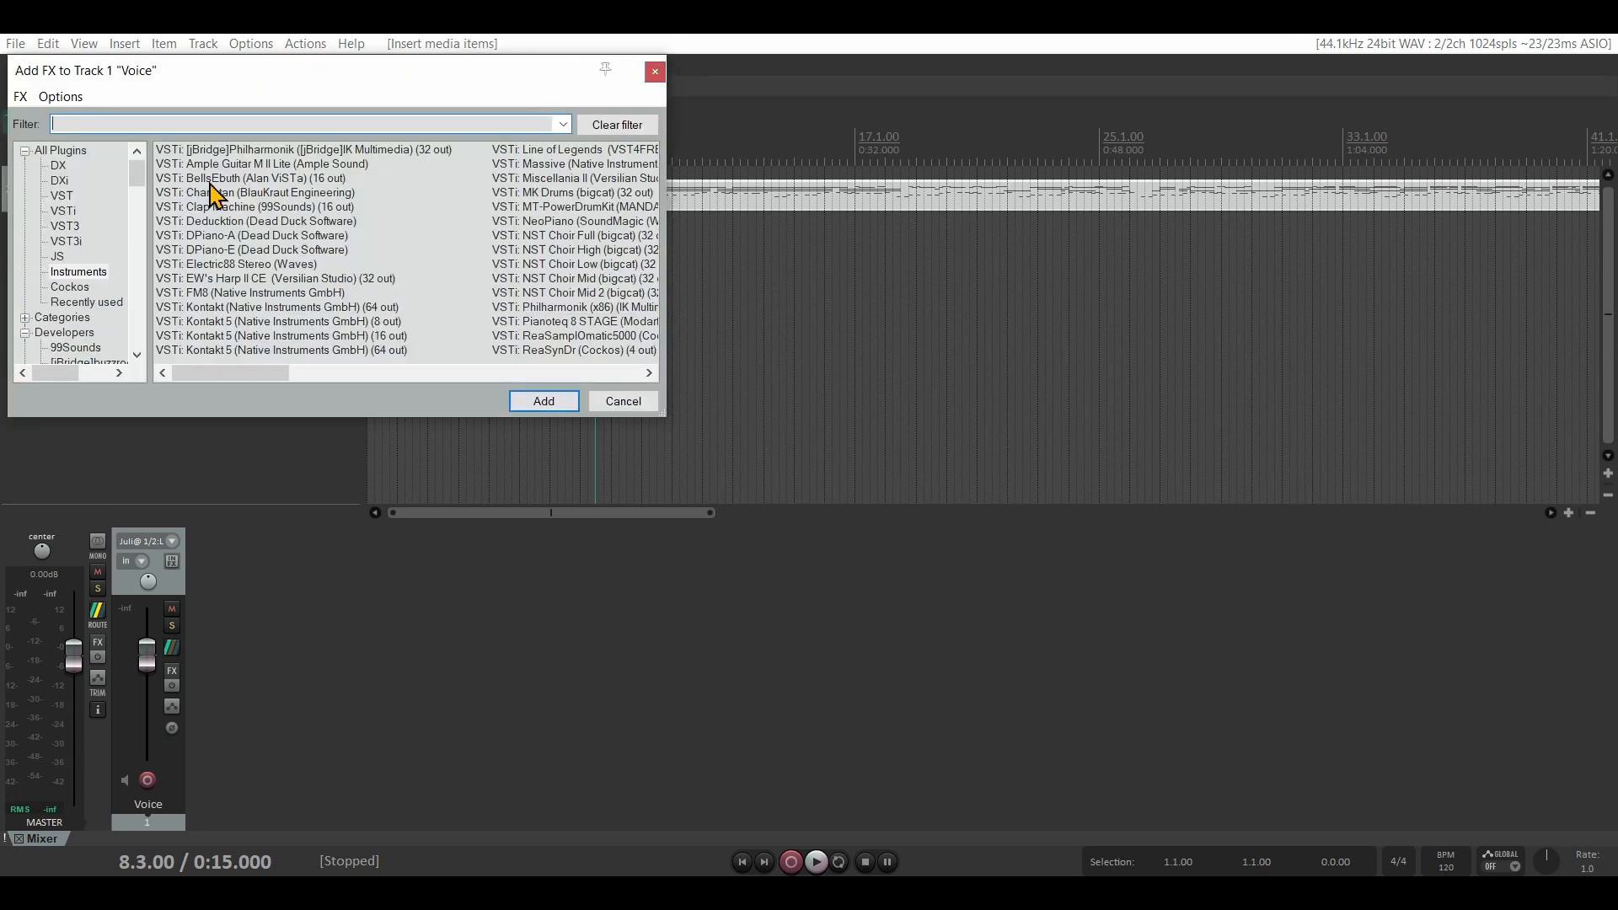
{"action": "left_click", "coordinate": [58, 256]}
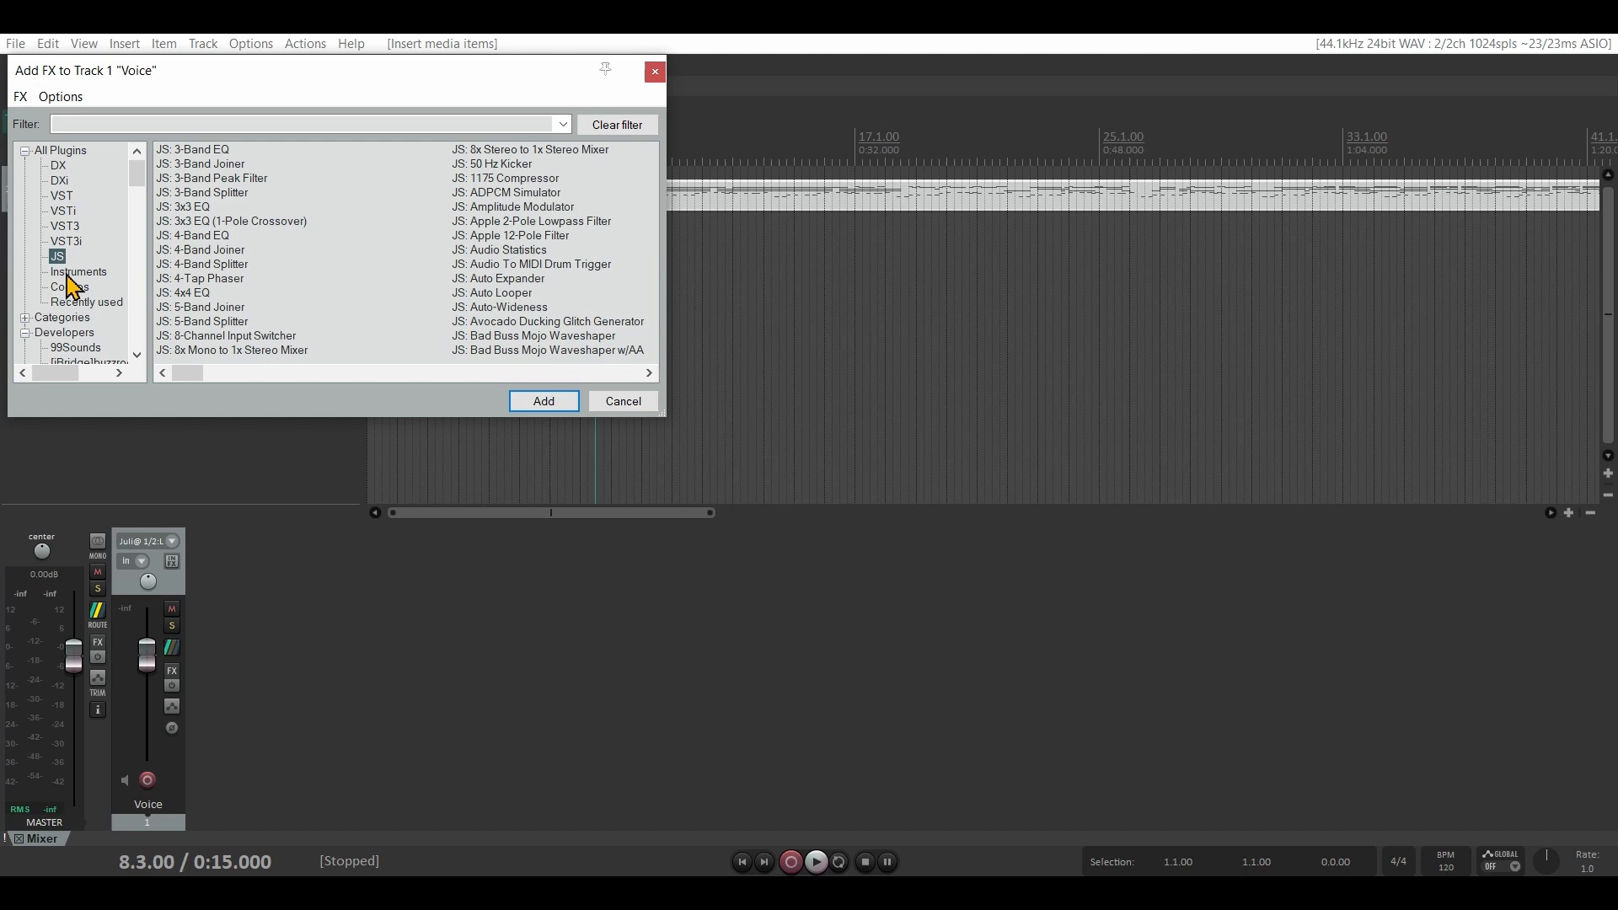
{"action": "left_click", "coordinate": [79, 272]}
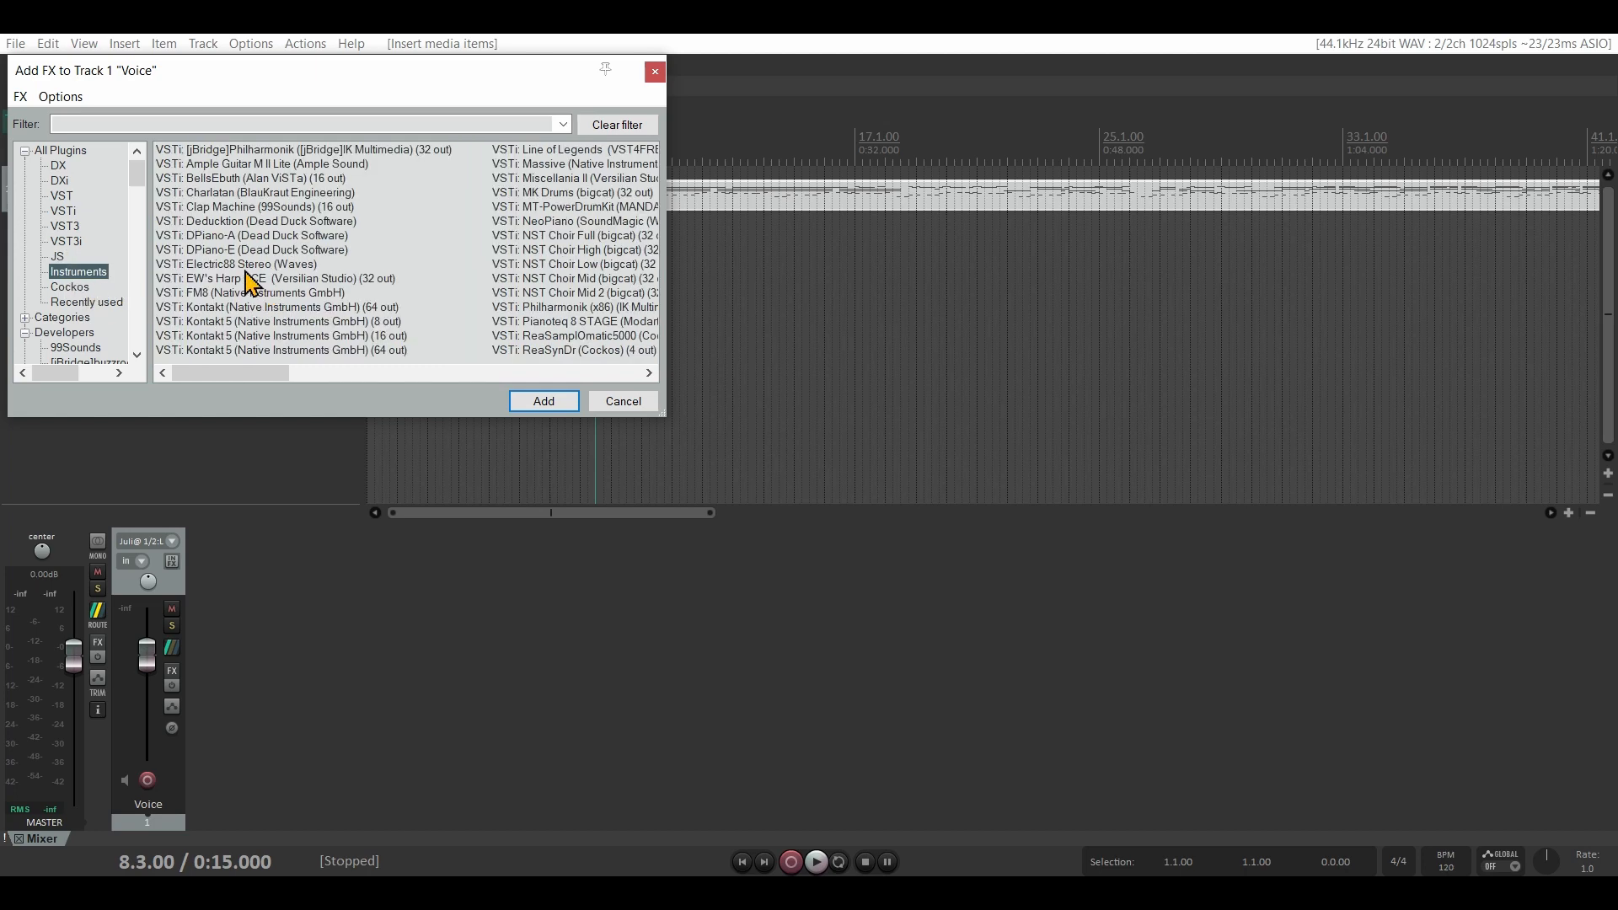
{"action": "left_click", "coordinate": [251, 249]}
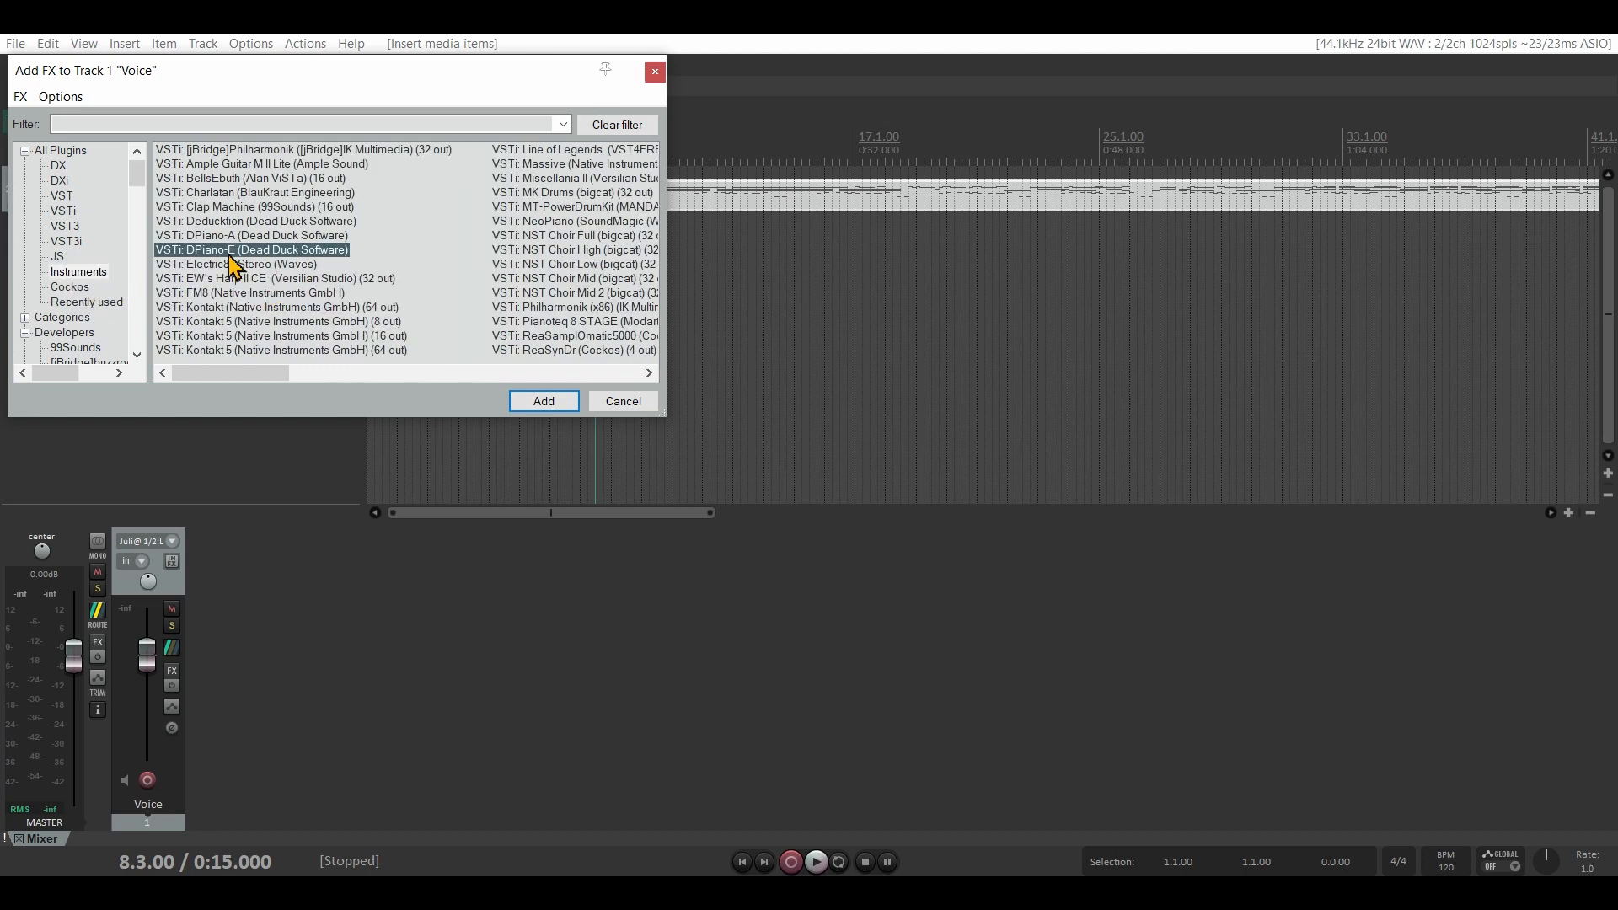
{"action": "mouse_move", "coordinate": [246, 266]}
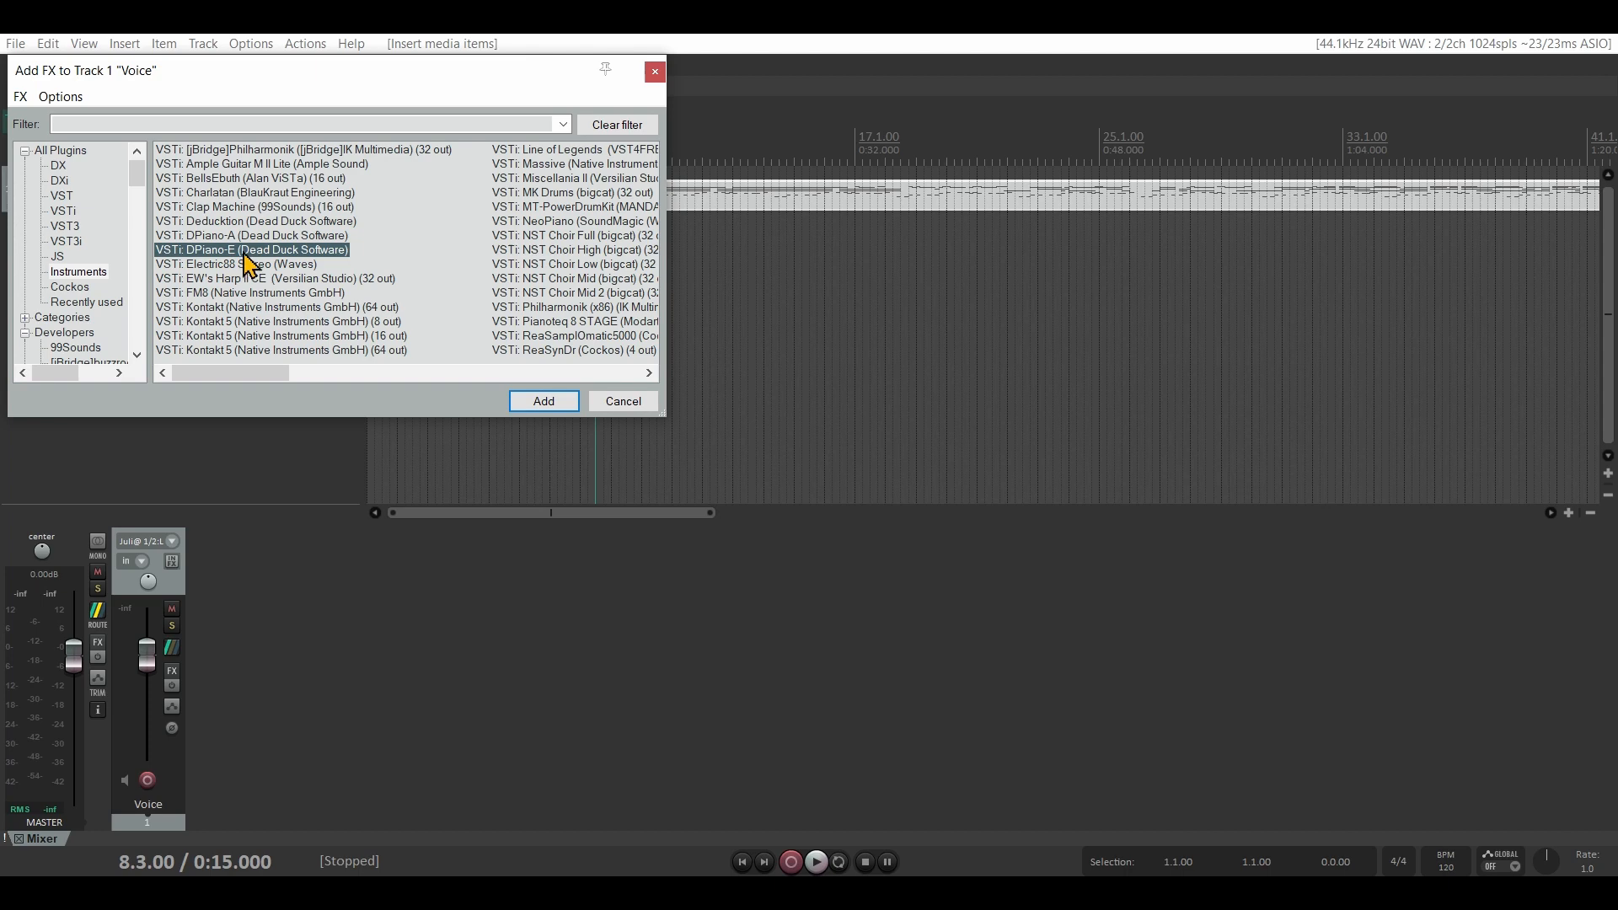
{"action": "left_click", "coordinate": [543, 401]}
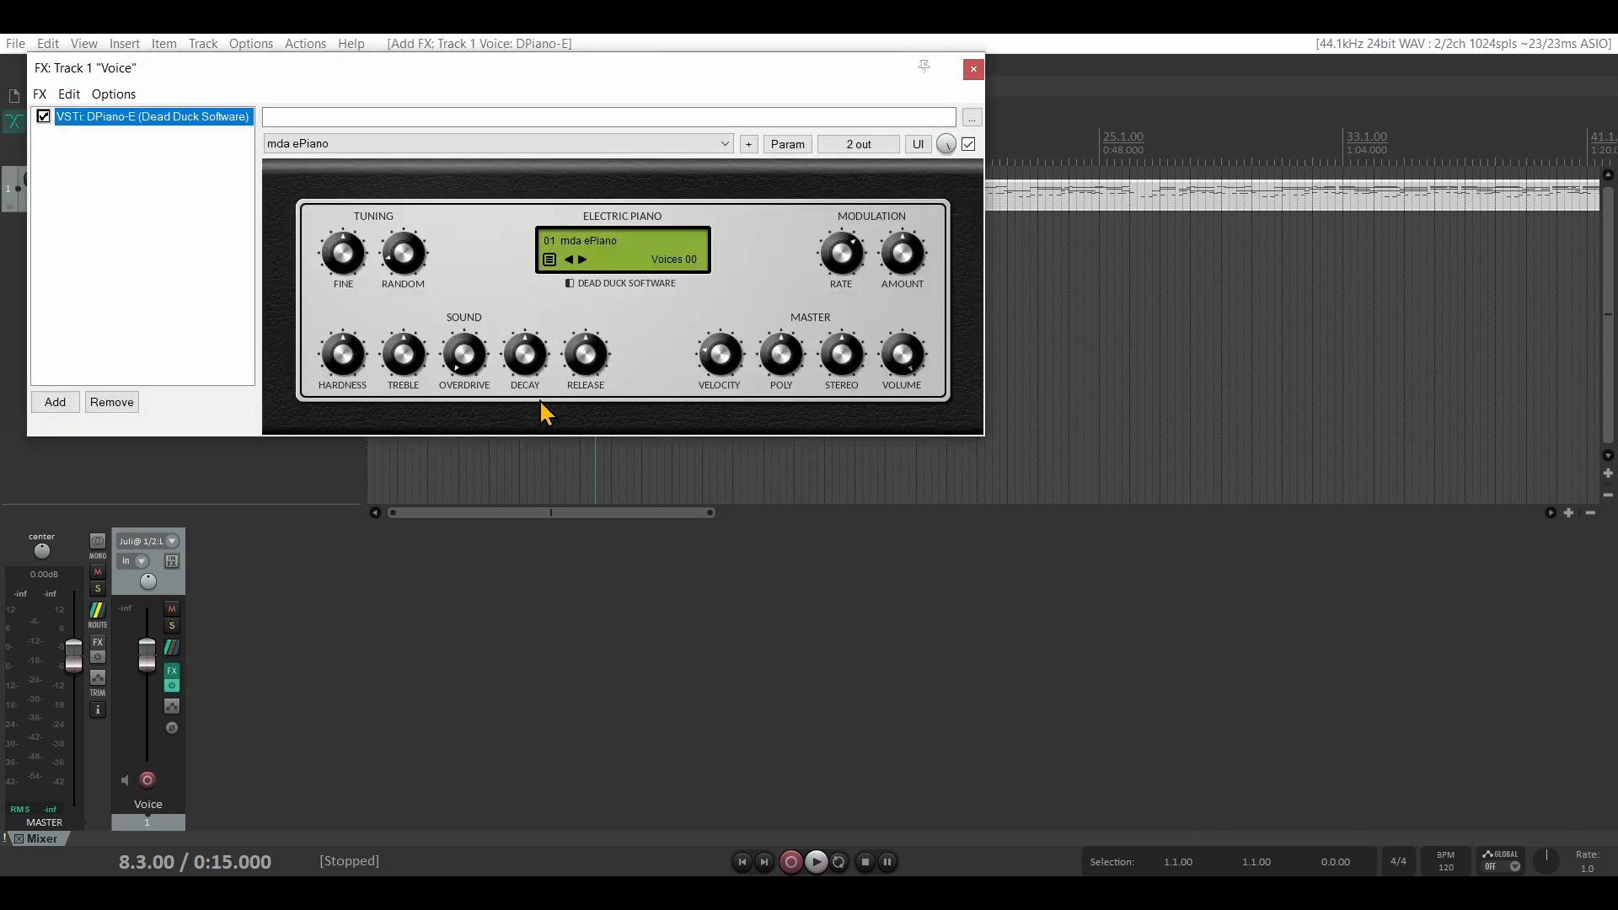
{"action": "left_click", "coordinate": [971, 67]}
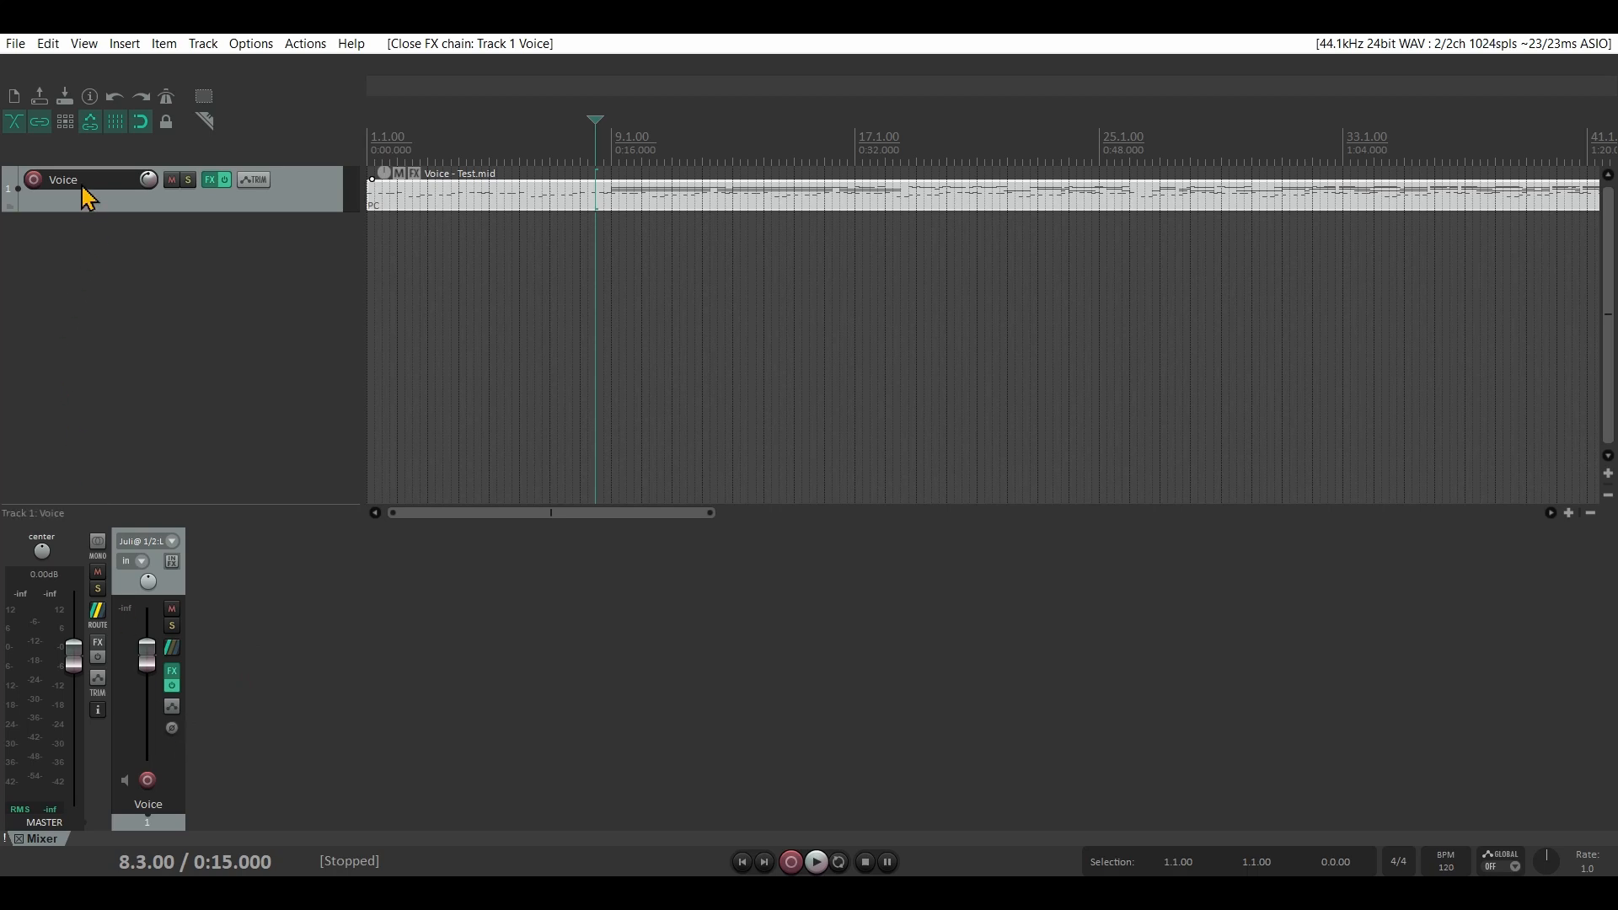
Rename the track to 'Midi' and play the part through the piano with the meters showing signal
{"action": "double_click", "coordinate": [63, 180]}
{"action": "type", "text": "Midi"}
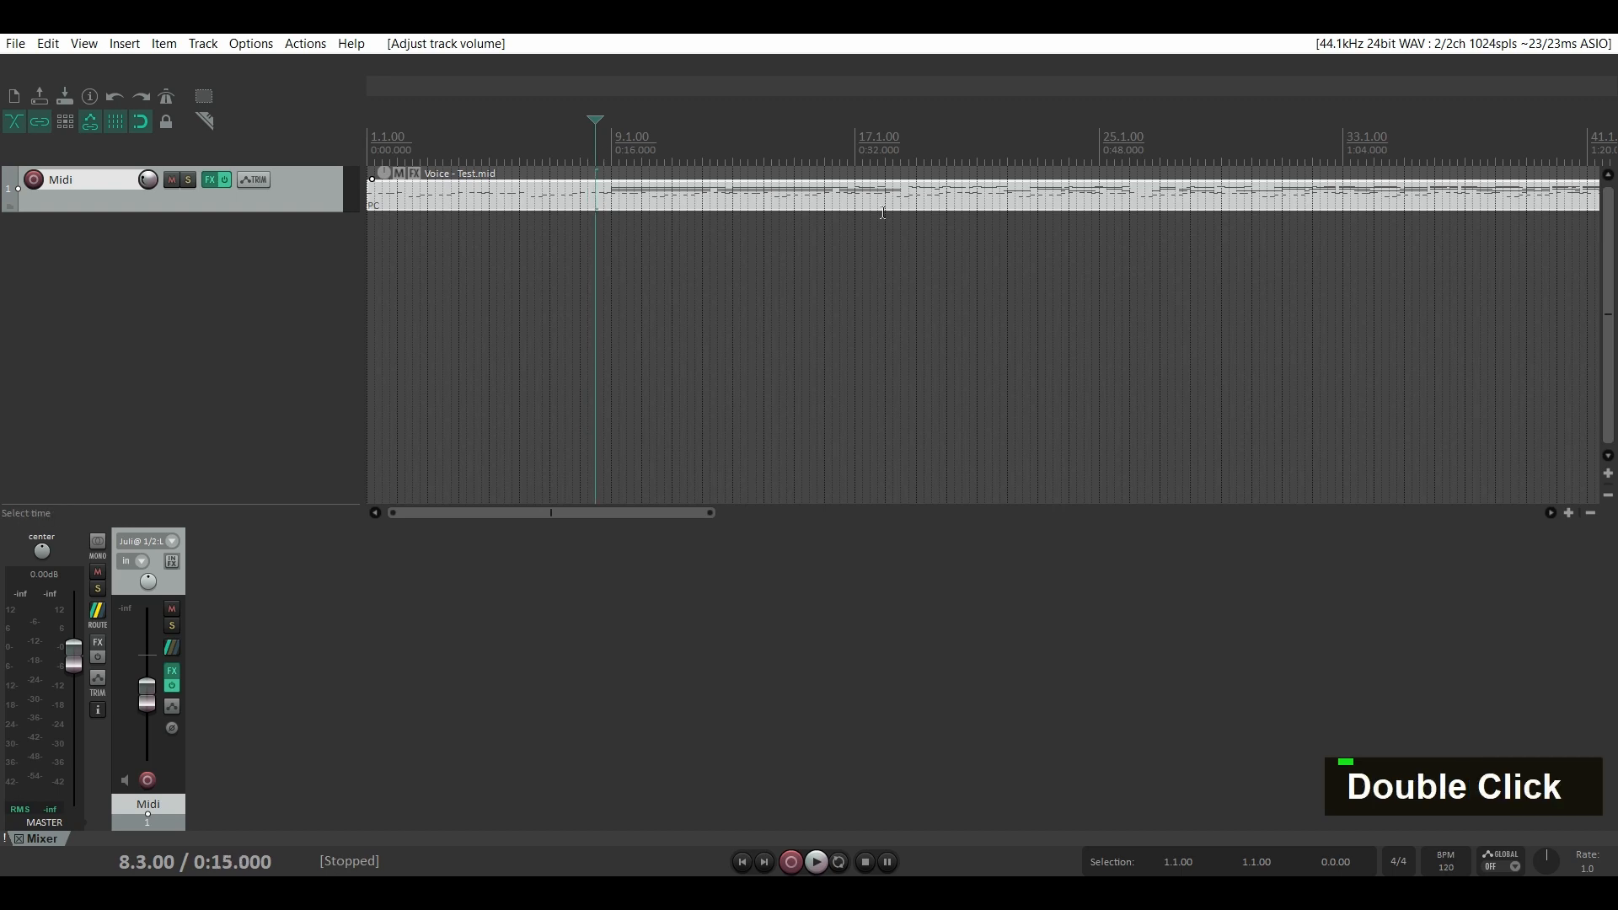
{"action": "key", "text": "space"}
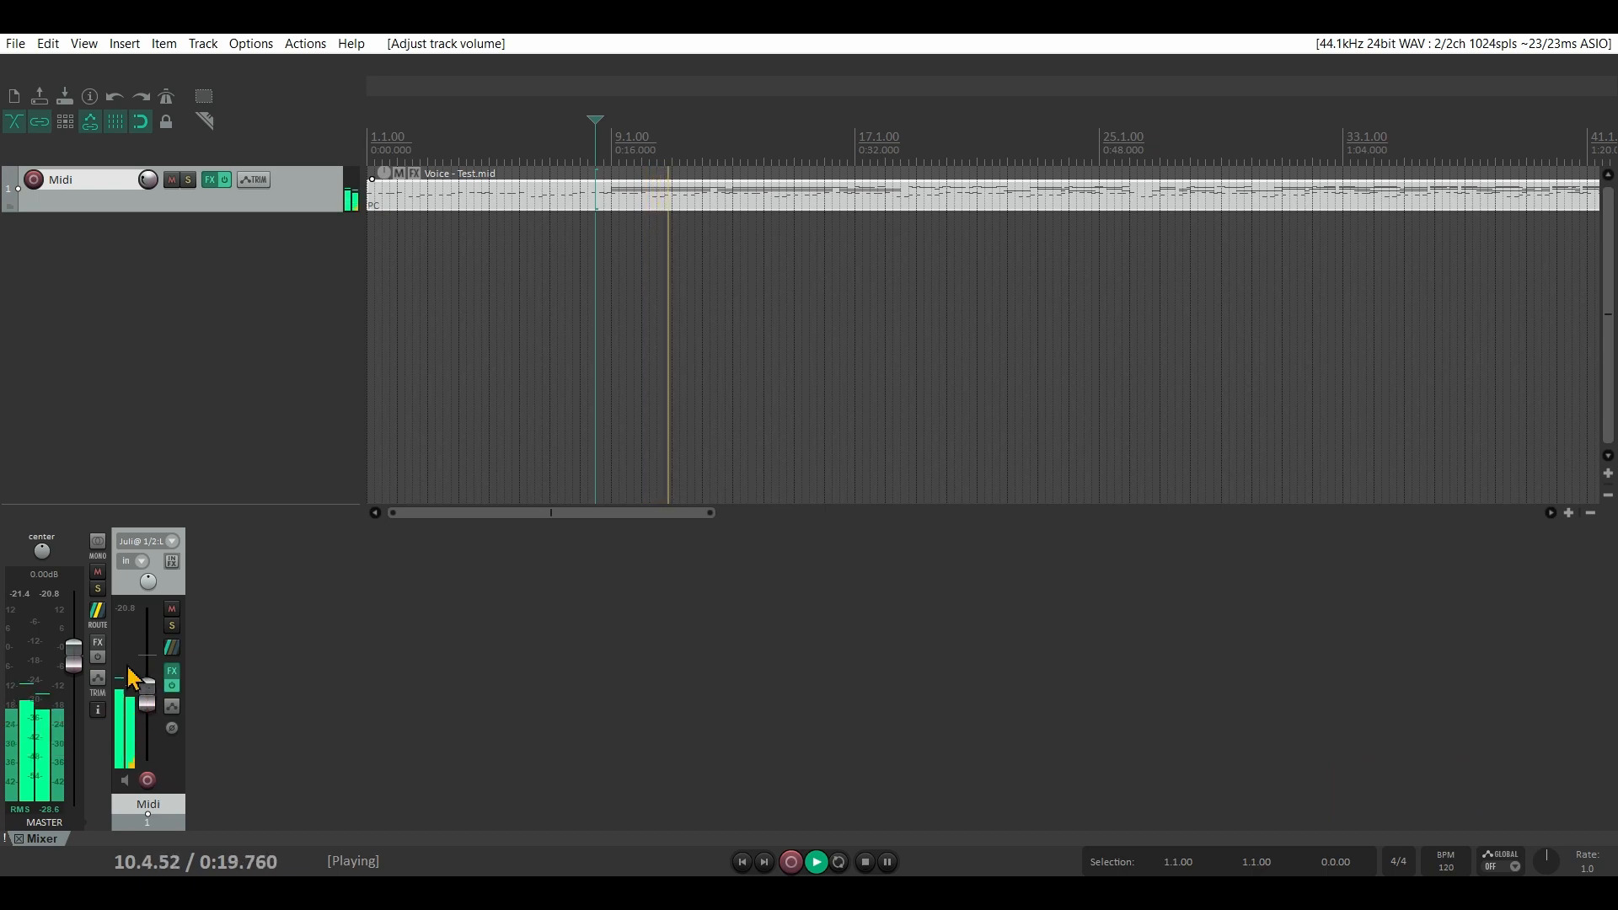
{"action": "mouse_move", "coordinate": [126, 686]}
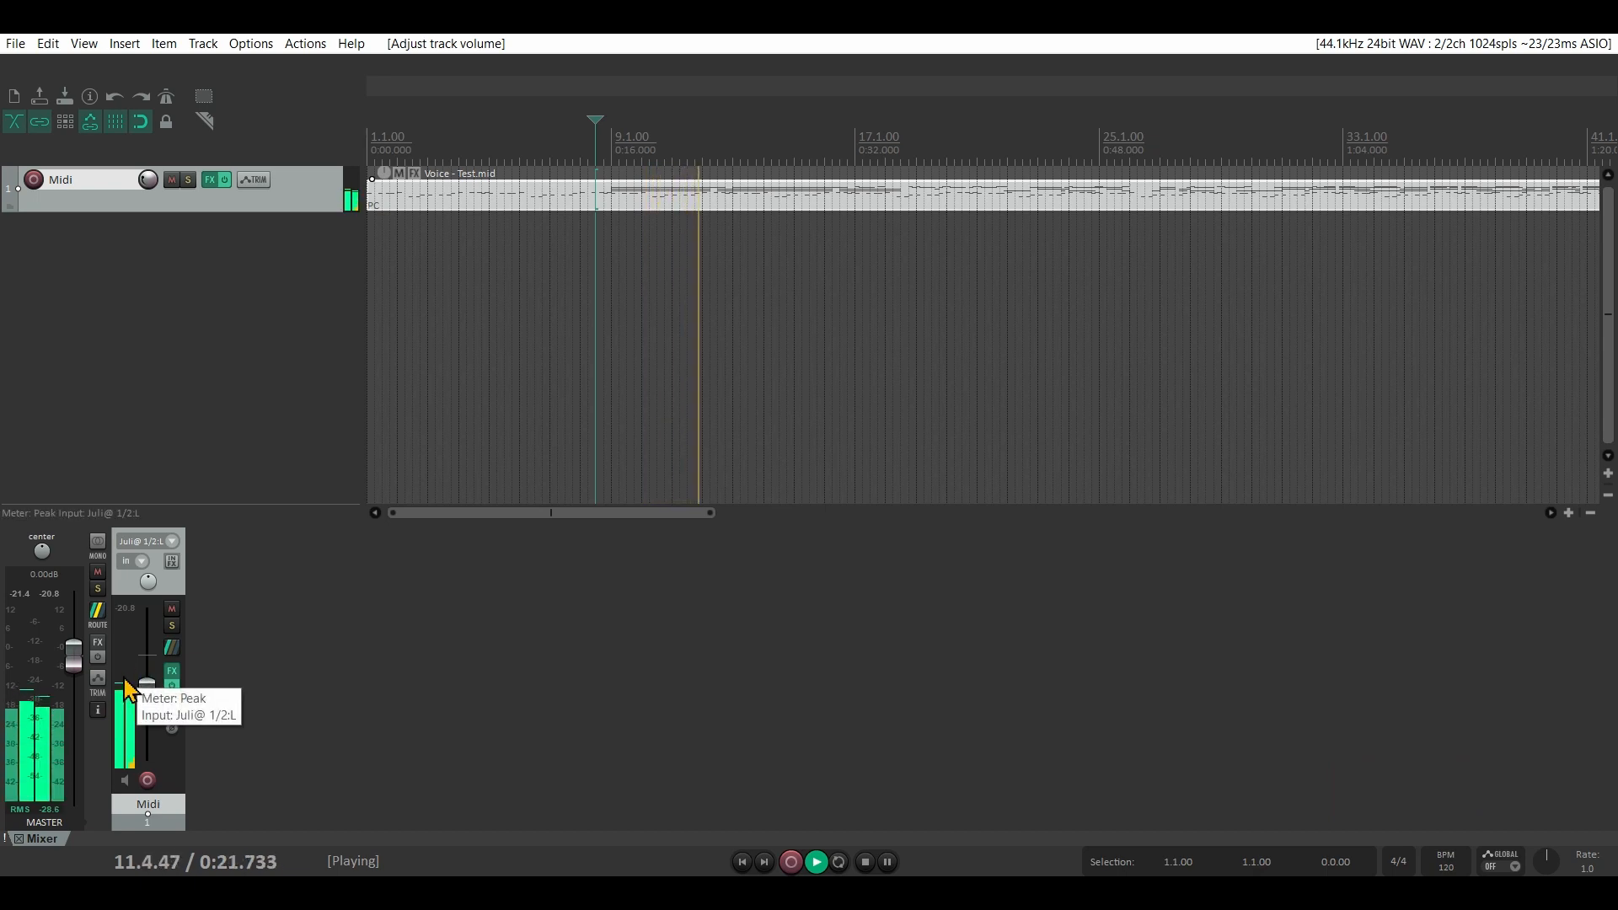
{"action": "key", "text": "space"}
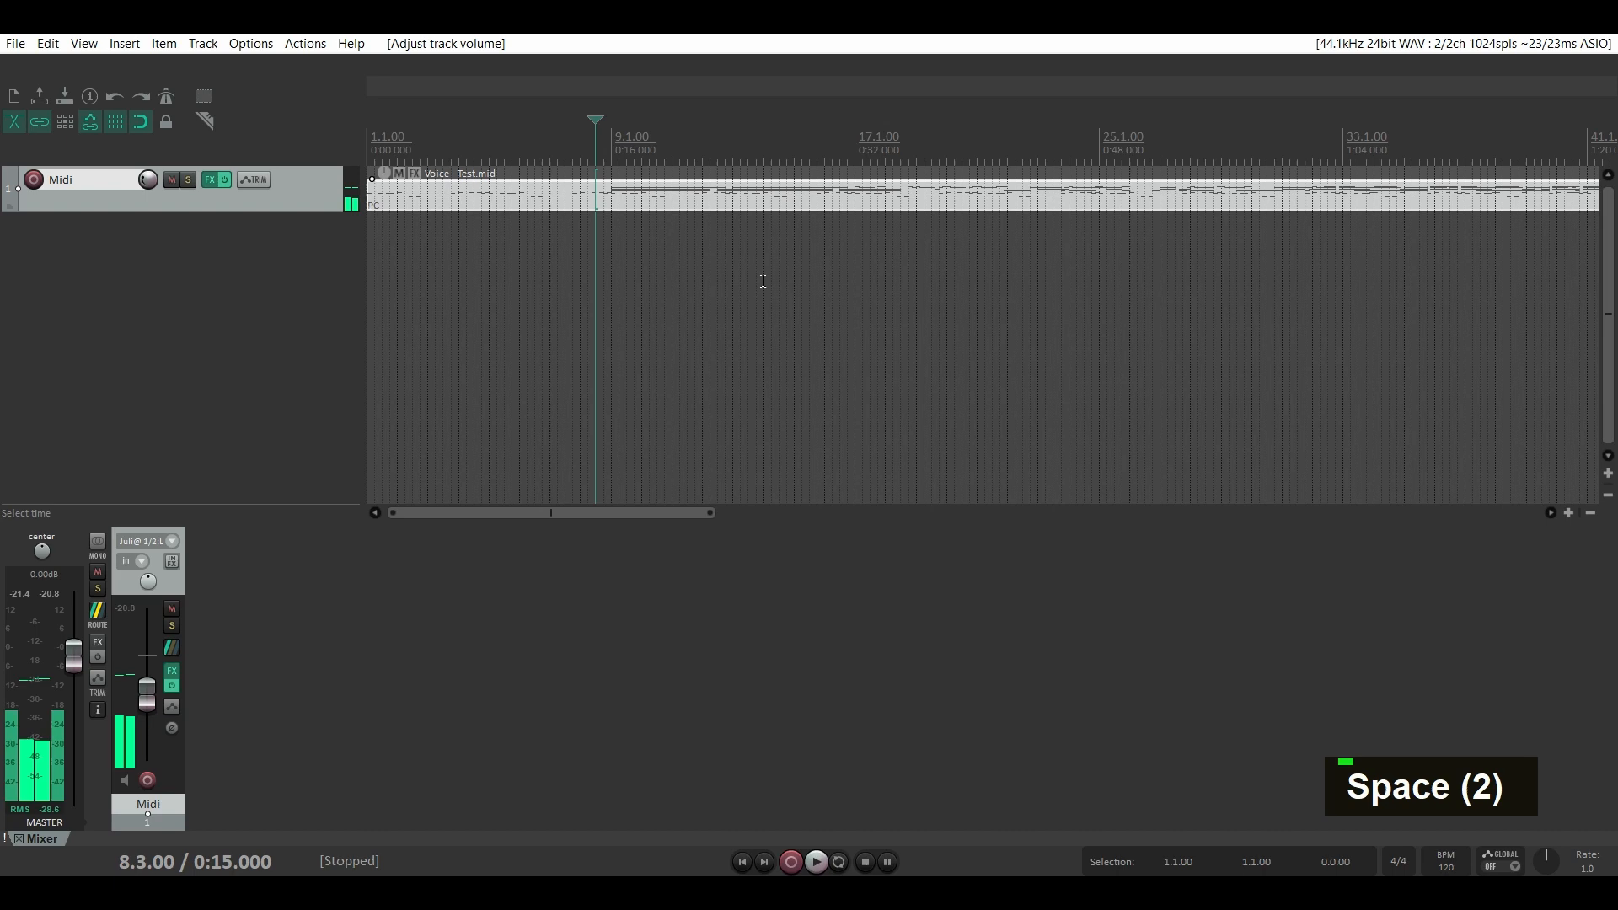